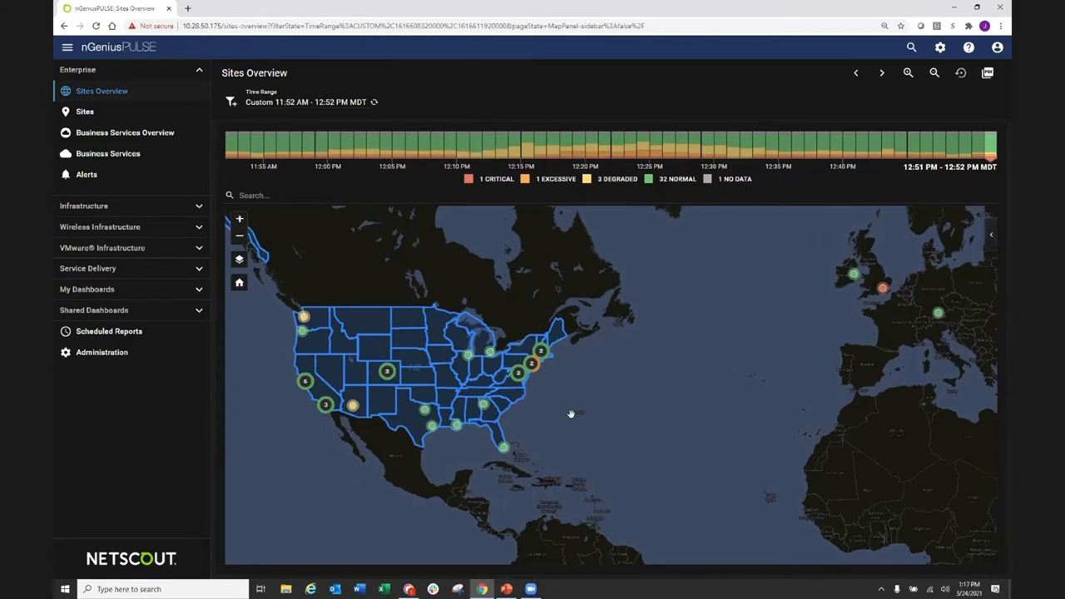
mouse_move(353, 407)
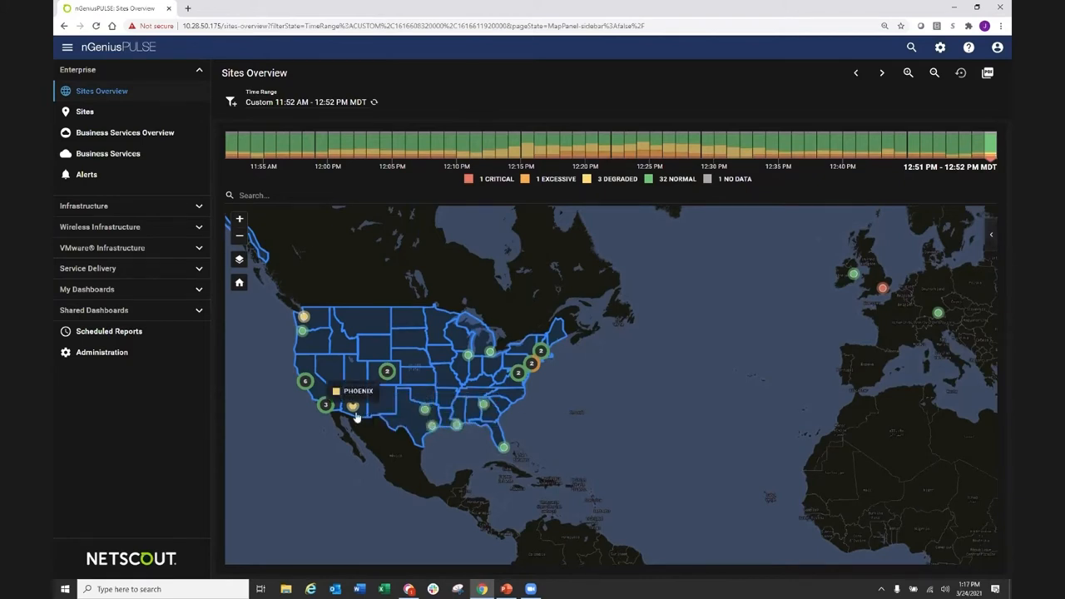
mouse_move(356, 414)
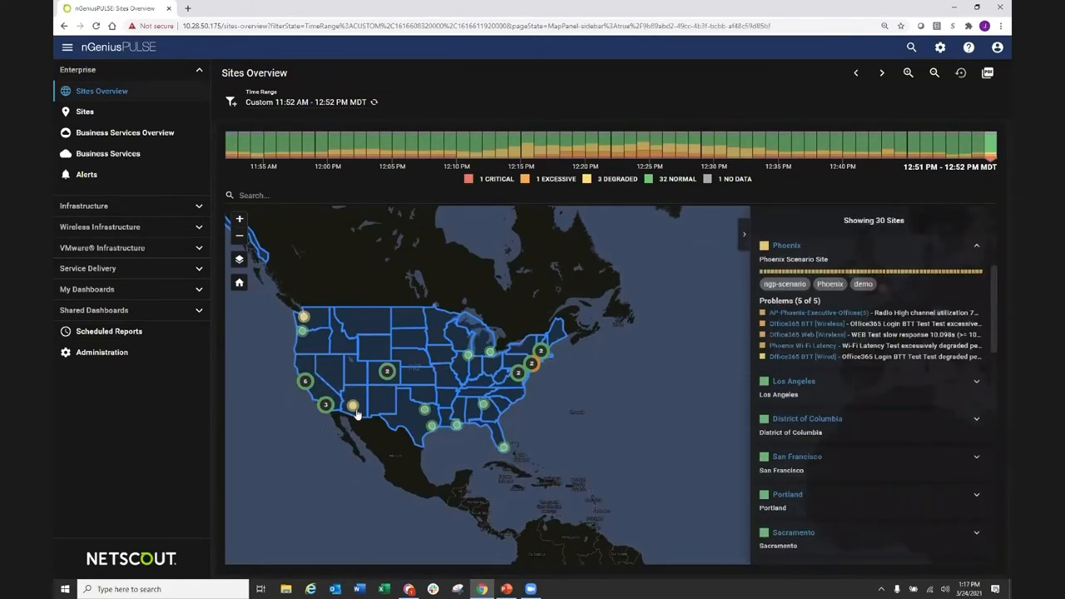
mouse_move(764, 283)
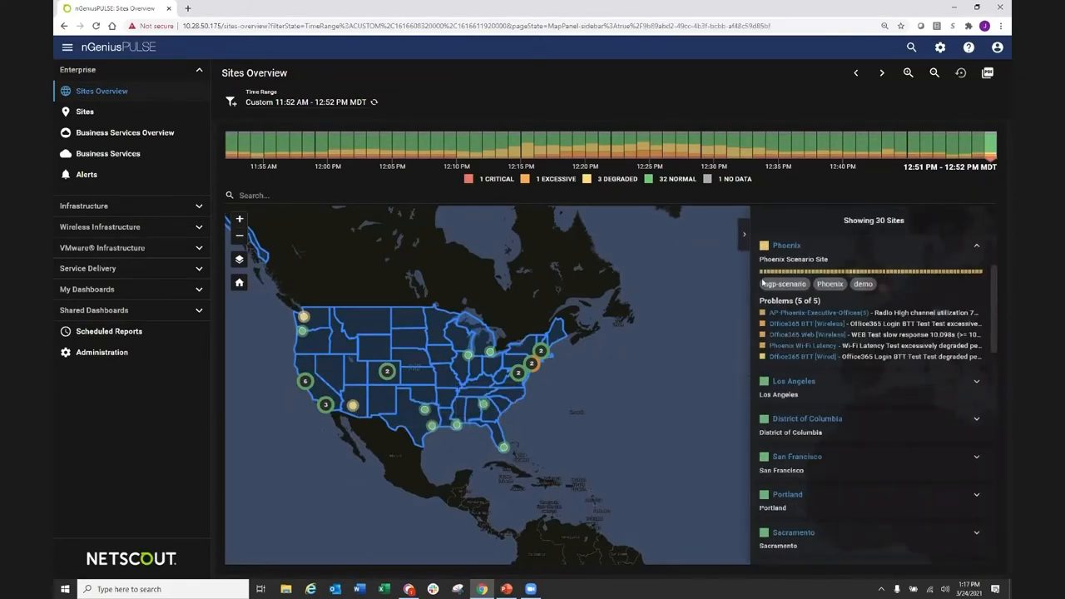
- Open the Phoenix site's detail page to review its service test grid
left_click(787, 244)
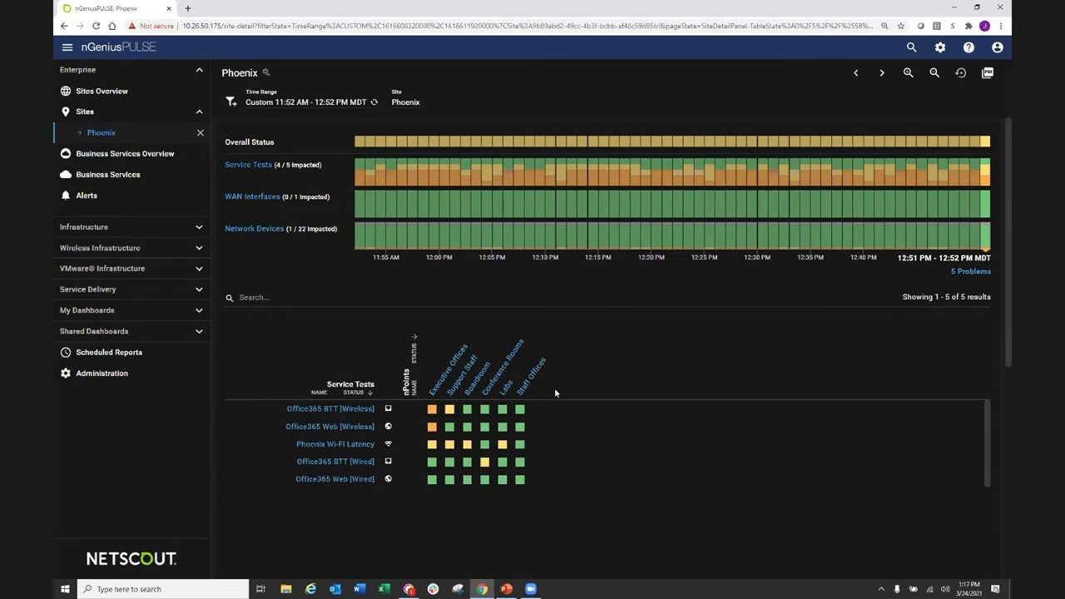
mouse_move(528, 399)
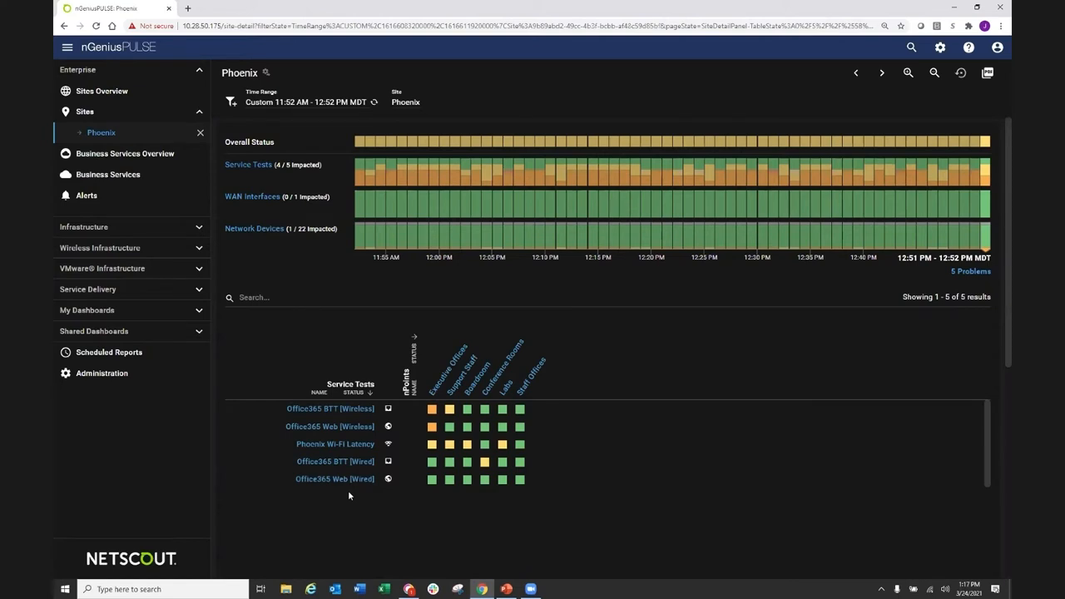
mouse_move(366, 427)
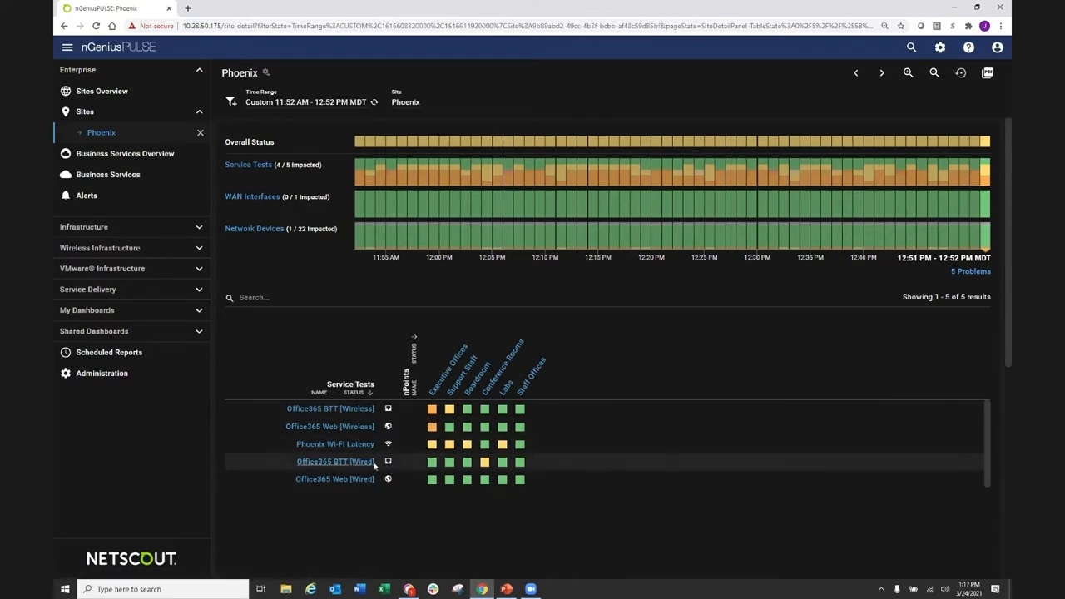
mouse_move(421, 498)
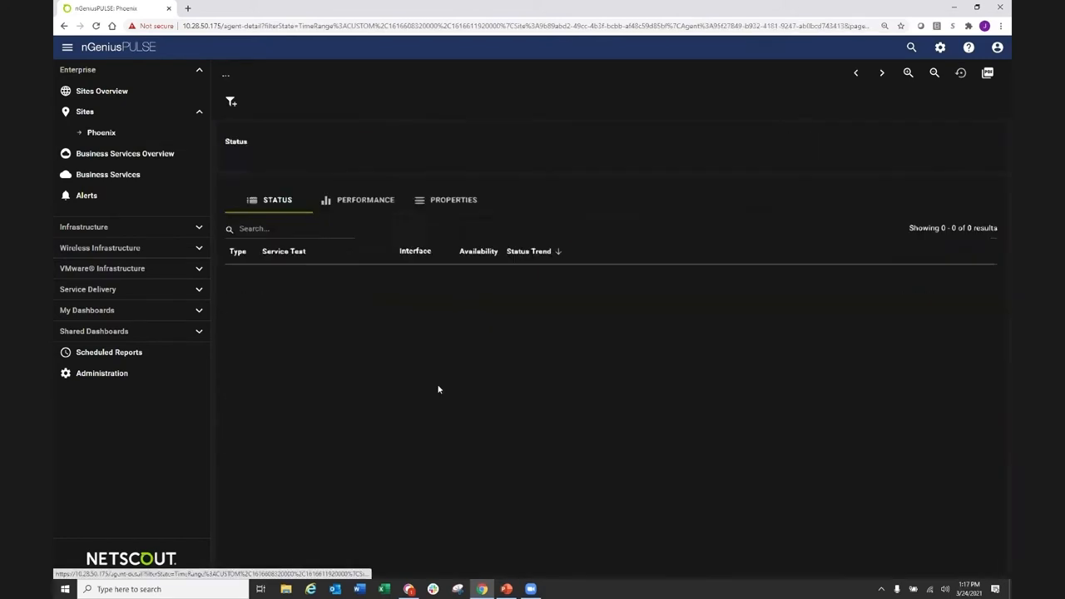
- Open the Executive Offices nPoint page to see its five service tests
left_click(118, 332)
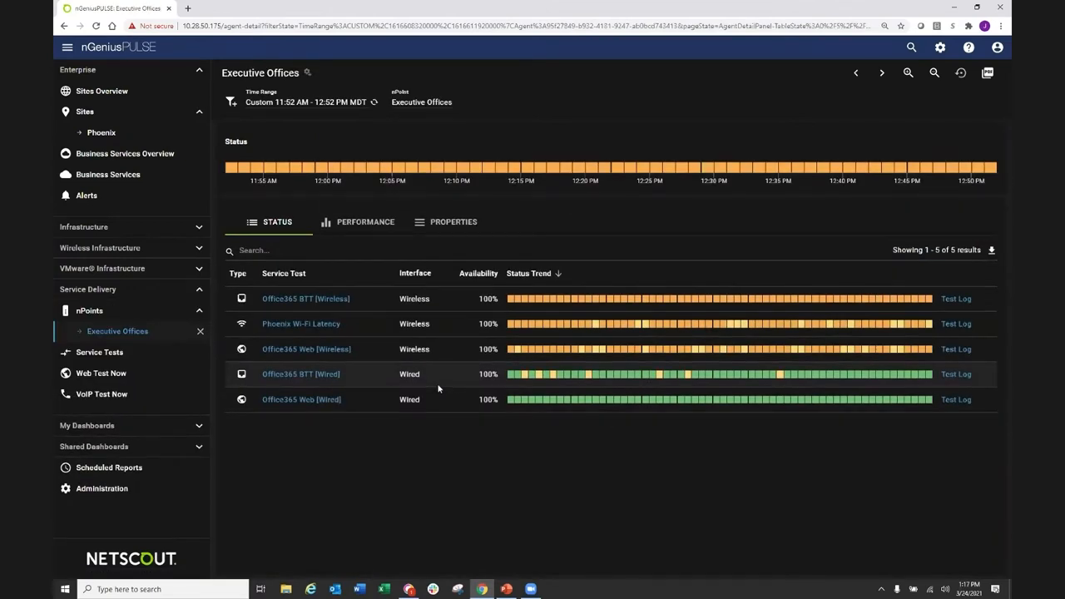
mouse_move(484, 308)
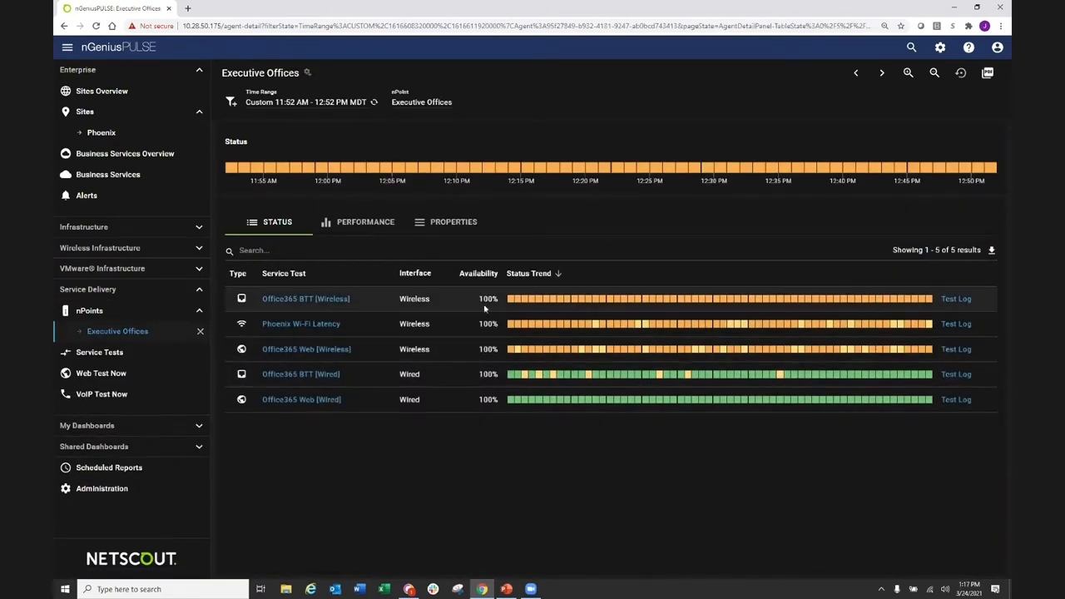
mouse_move(487, 412)
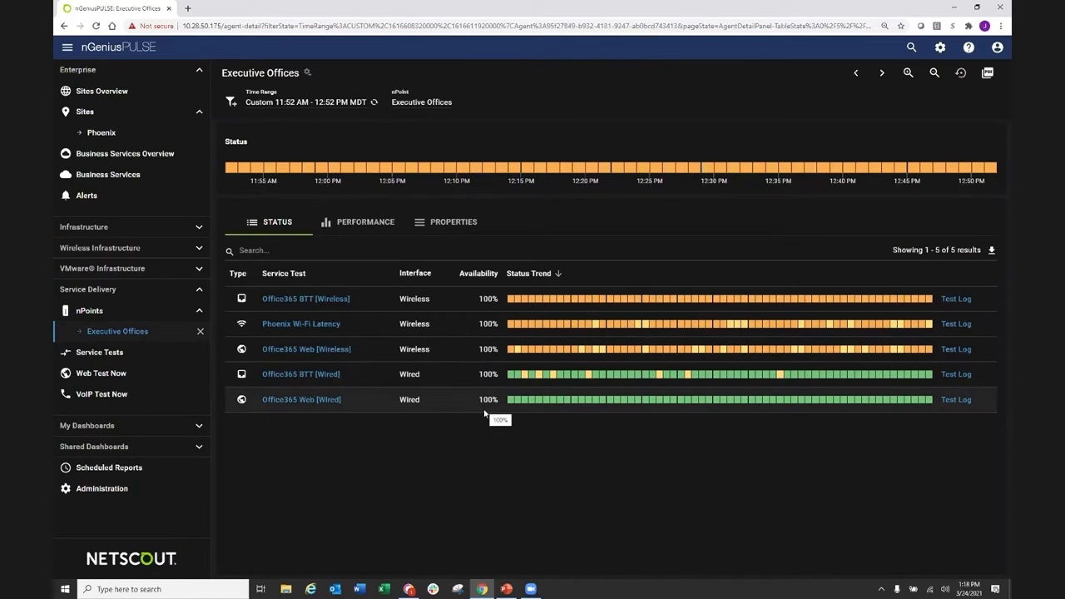
mouse_move(438, 358)
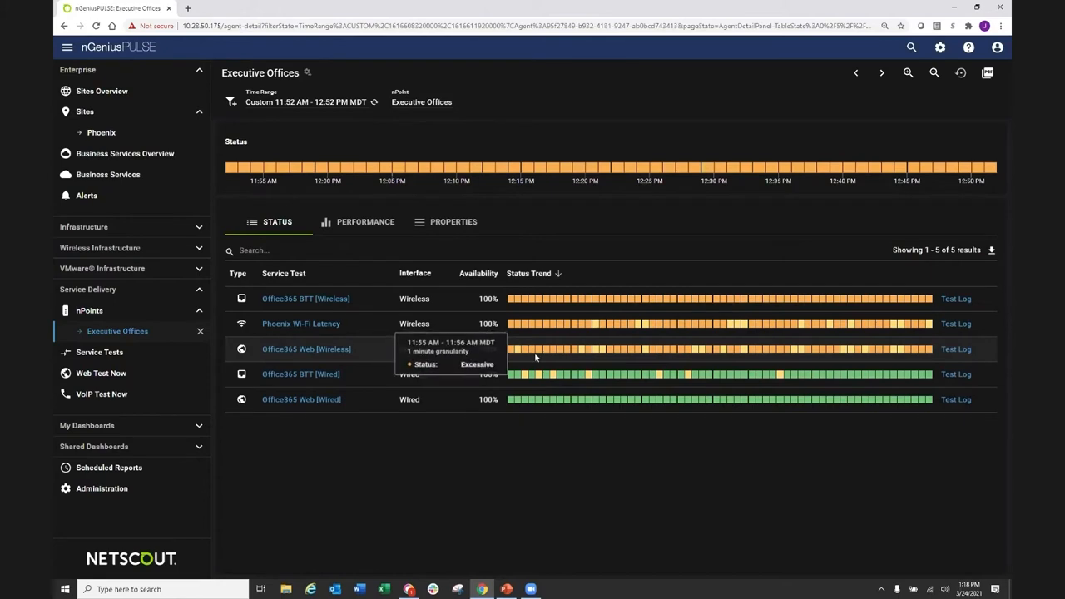
mouse_move(526, 393)
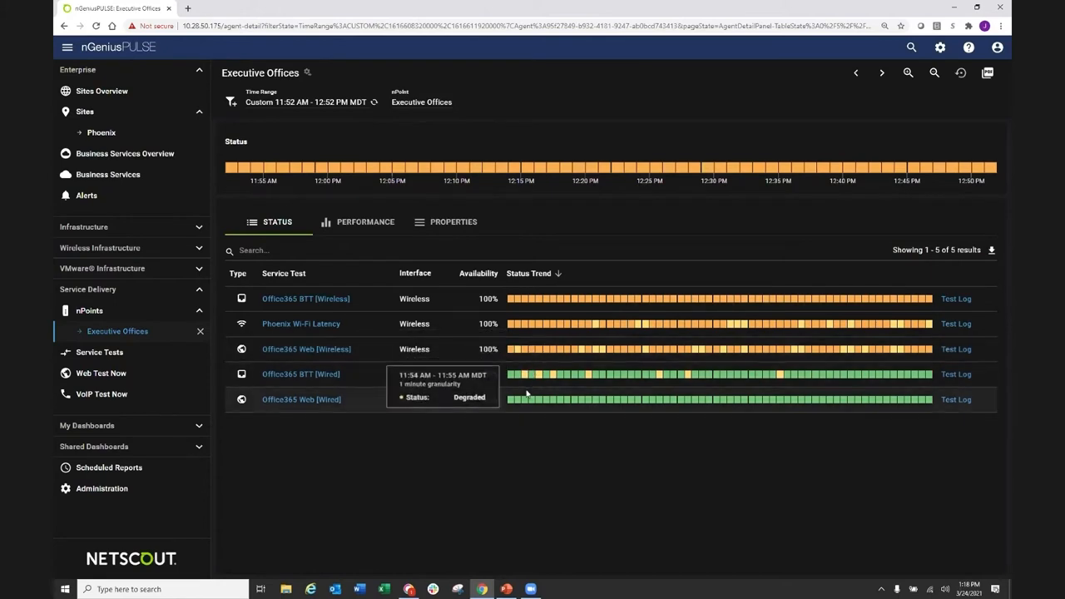
mouse_move(357, 231)
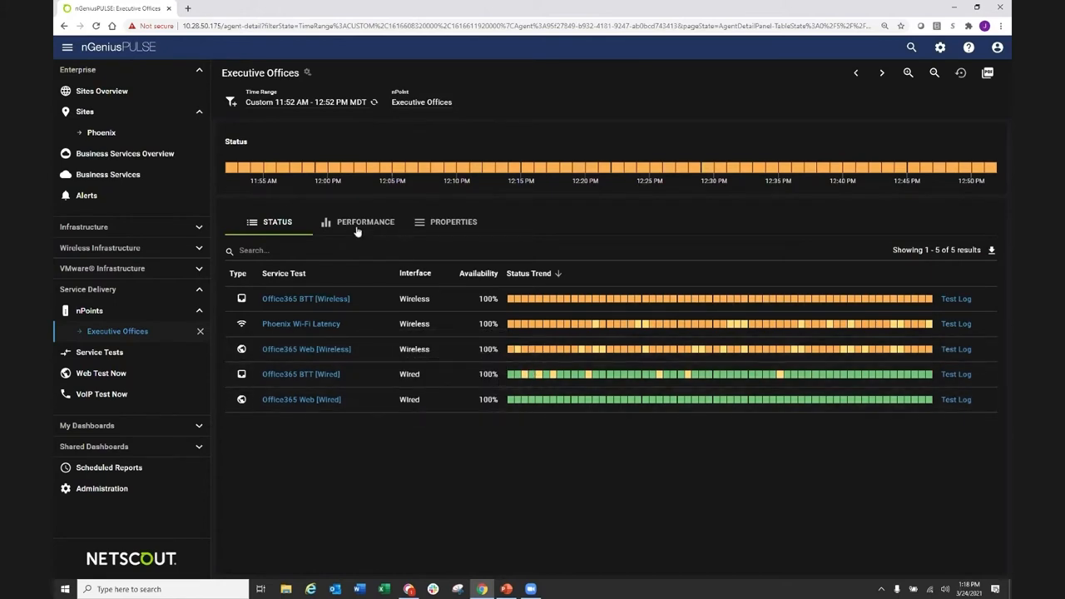
- Show the Performance charts for the Executive Offices tests and scroll through them
left_click(366, 222)
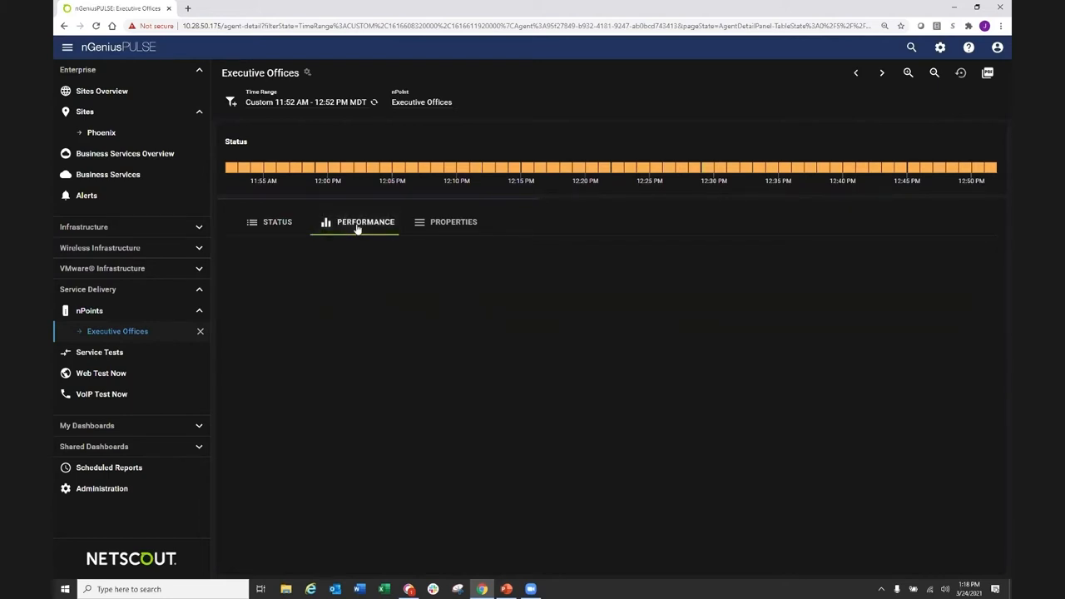
left_click(365, 223)
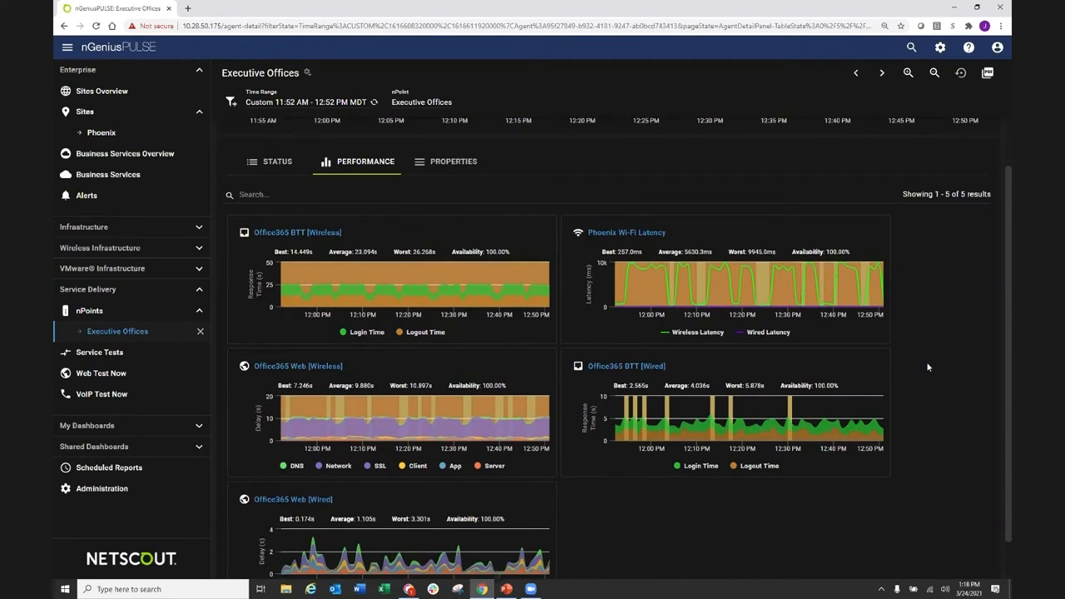
scroll("down", 3)
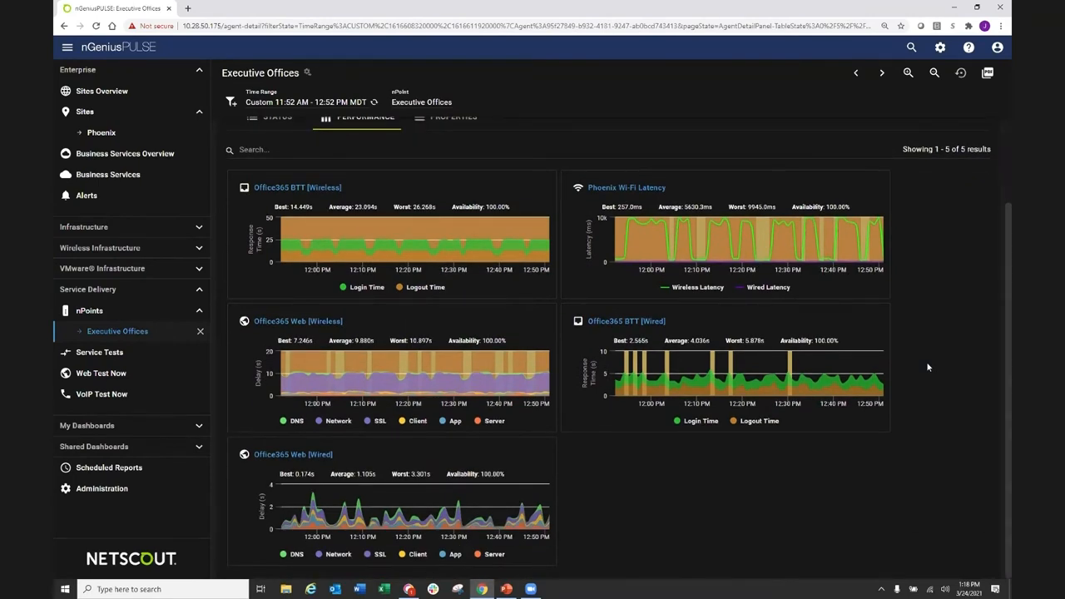
mouse_move(689, 237)
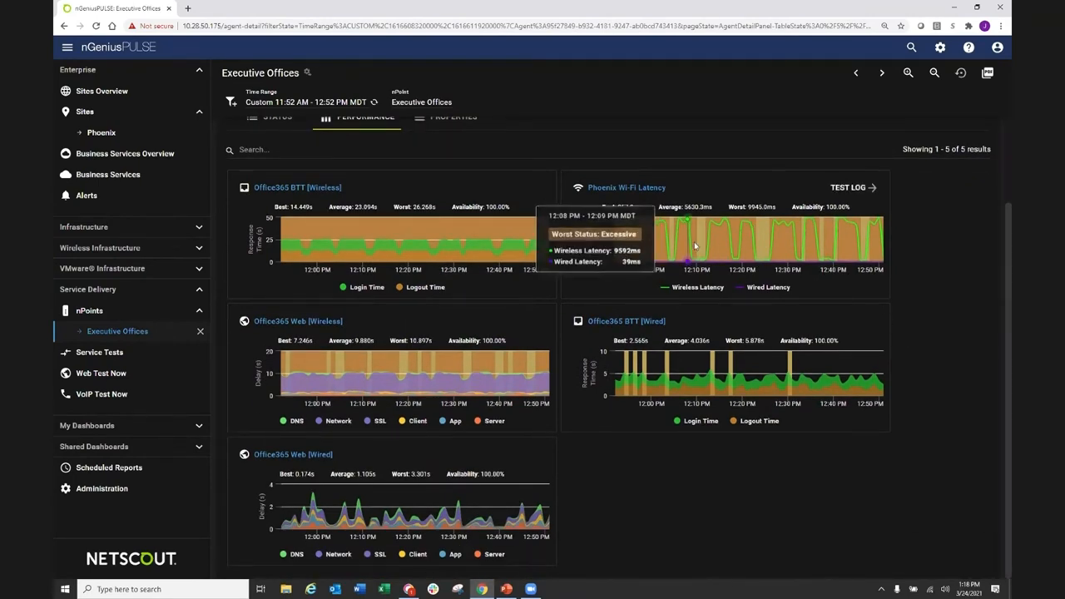
mouse_move(702, 244)
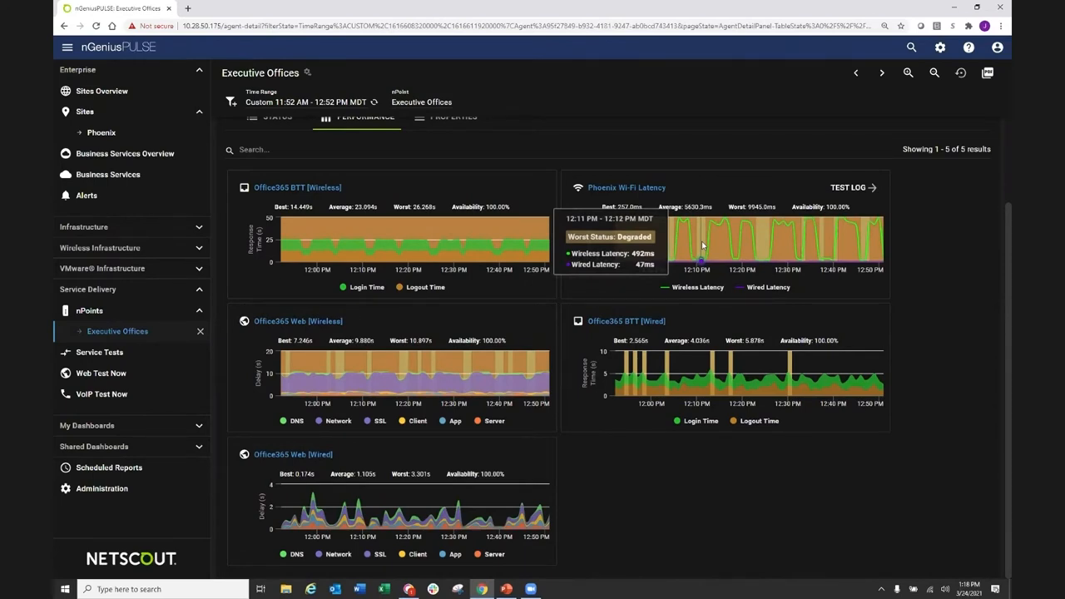
mouse_move(712, 250)
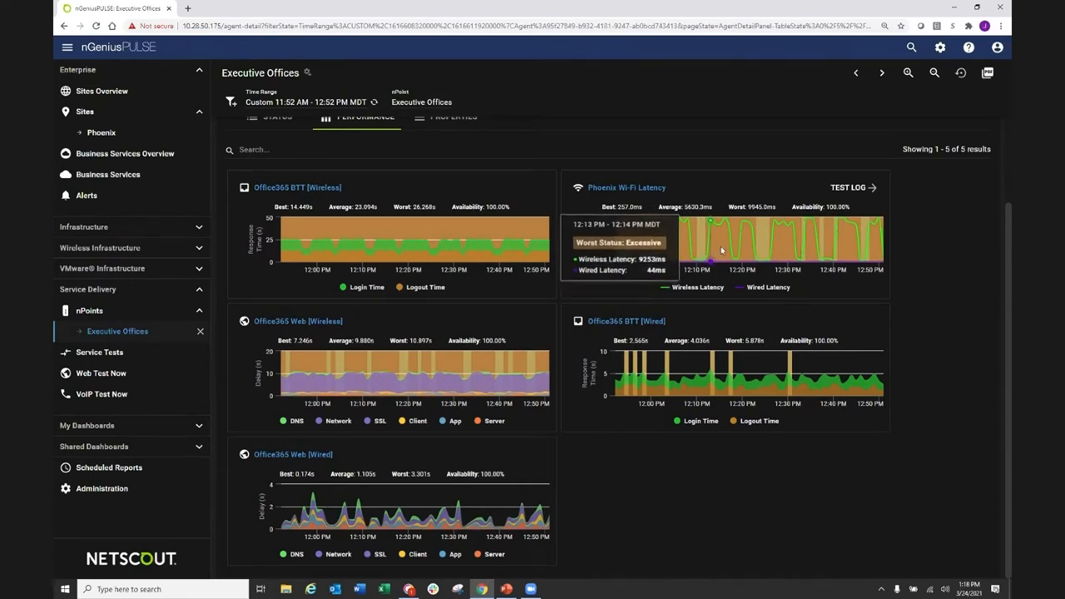
mouse_move(732, 249)
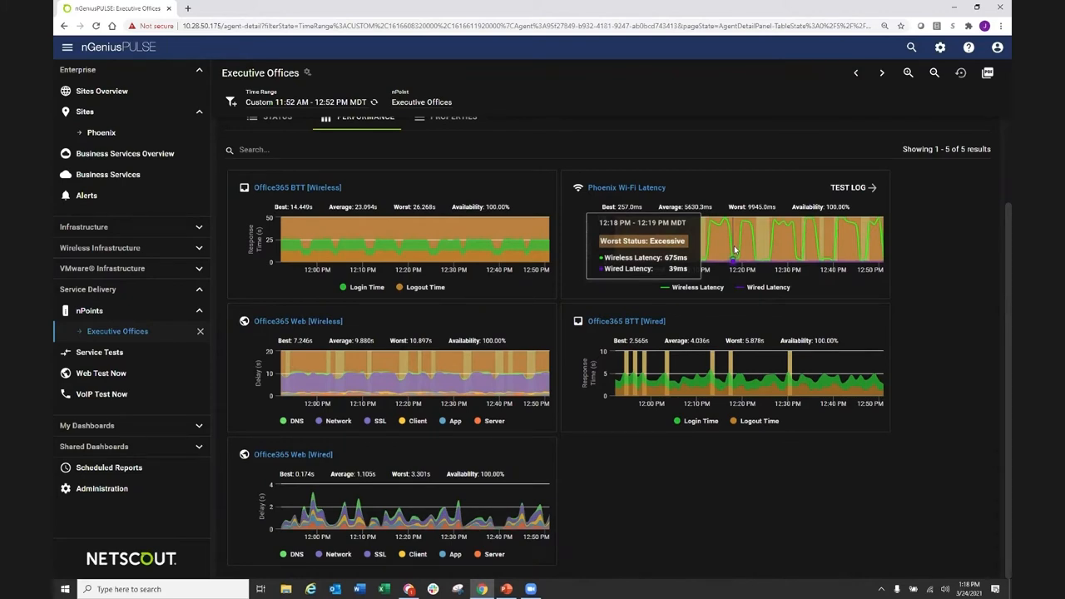
mouse_move(549, 453)
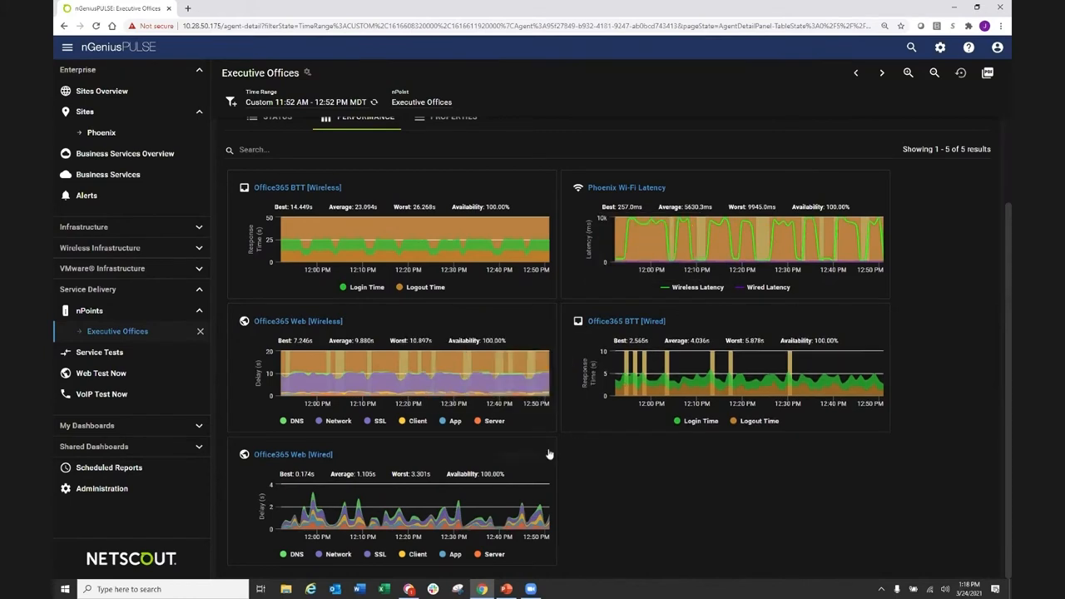
mouse_move(574, 475)
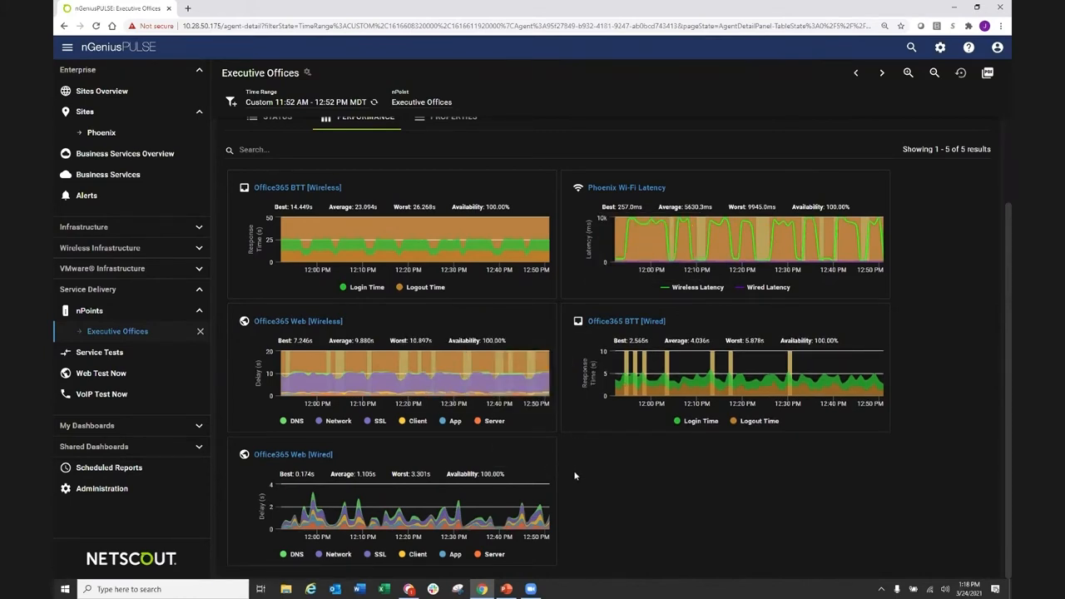
mouse_move(481, 509)
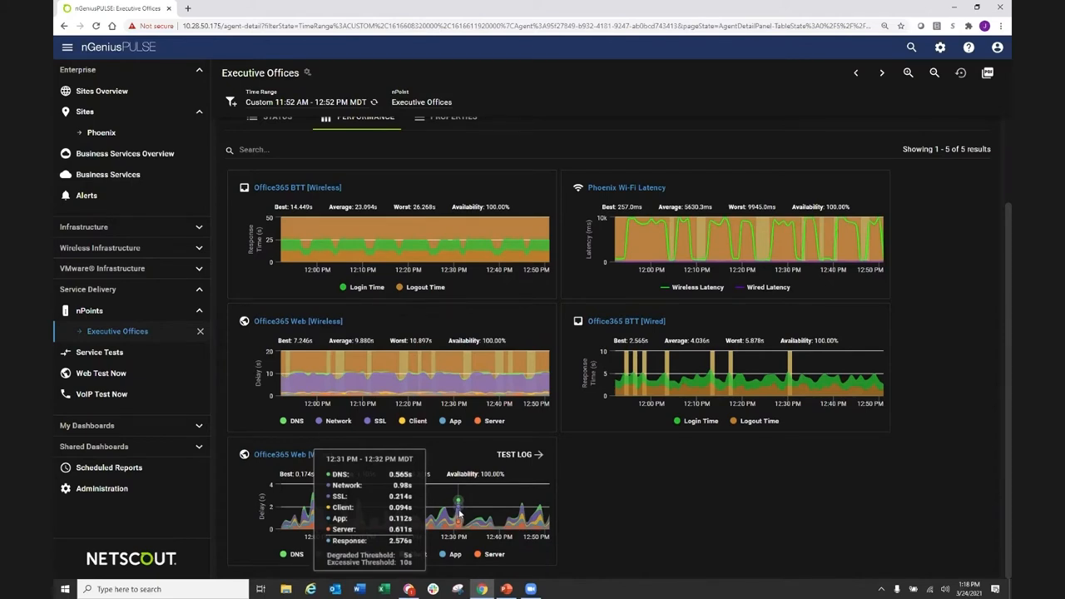
mouse_move(394, 509)
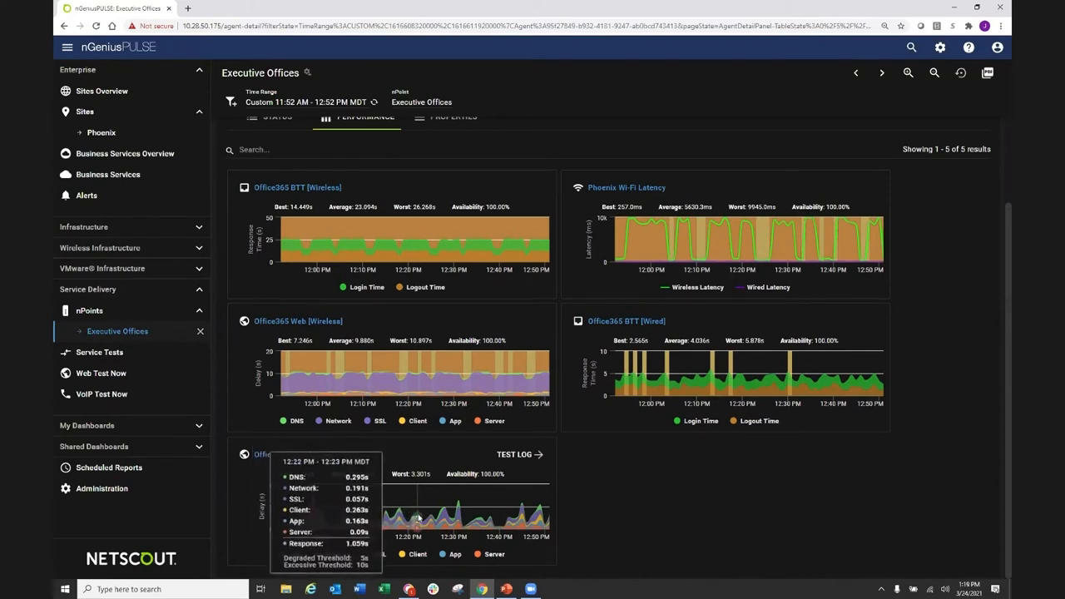
mouse_move(433, 520)
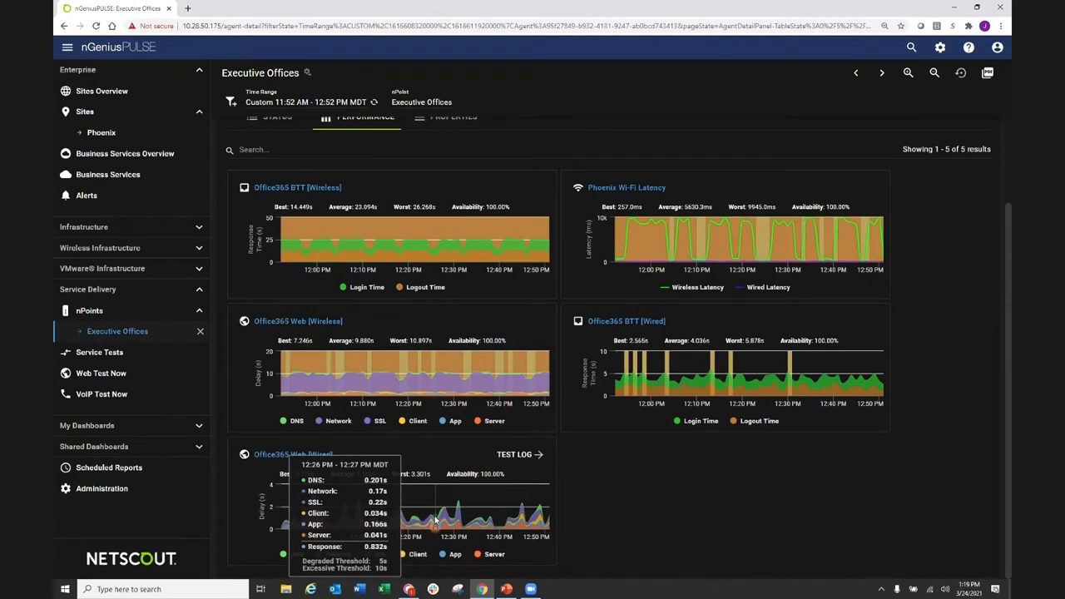
mouse_move(473, 384)
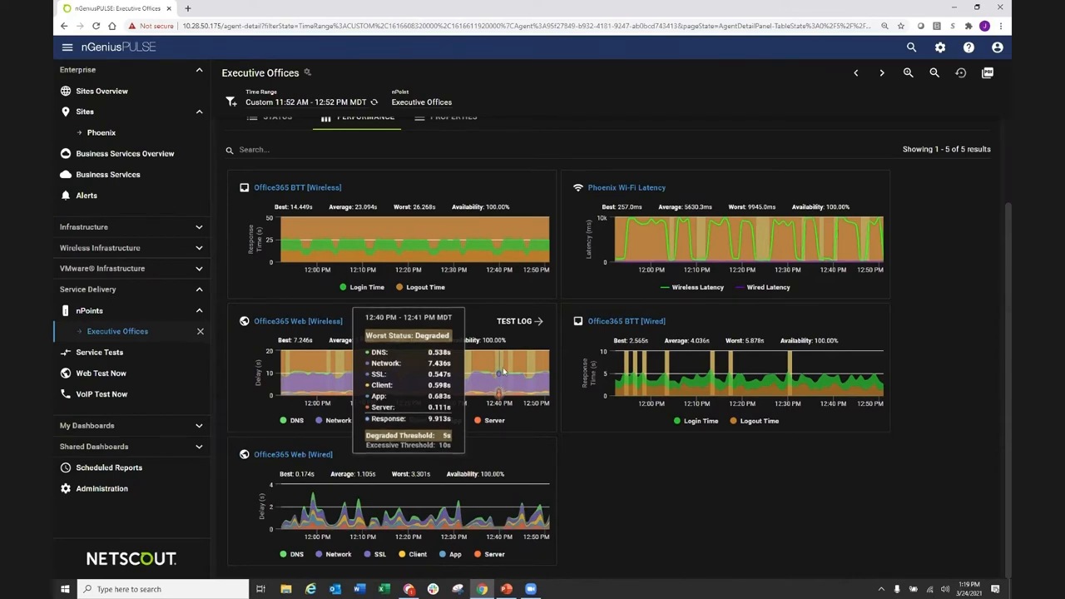
- Open the Office365 Web [Wireless] test log listing 60 results
left_click(514, 321)
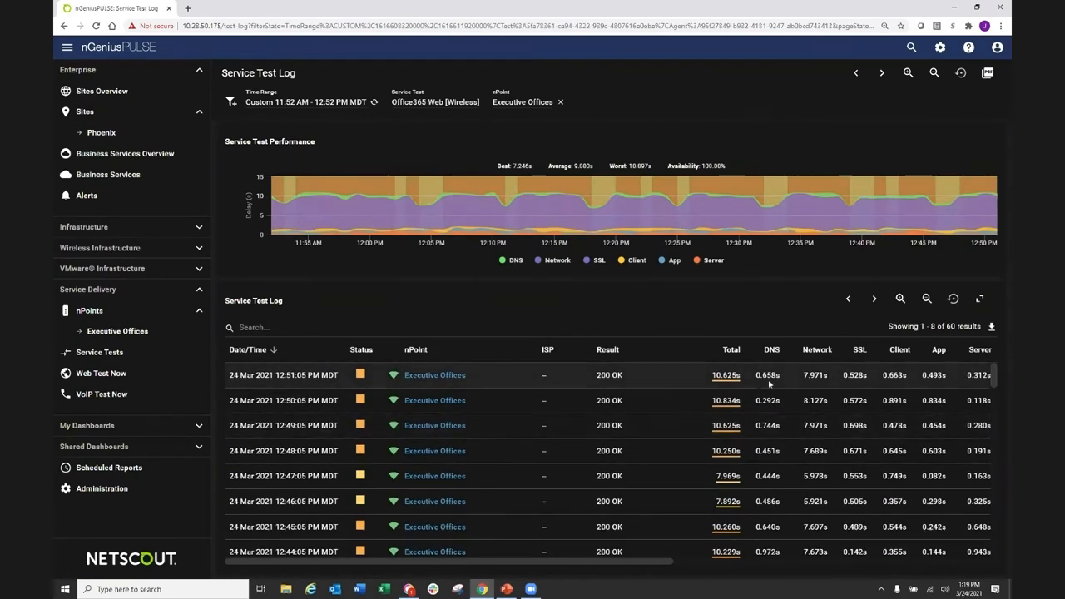
mouse_move(810, 379)
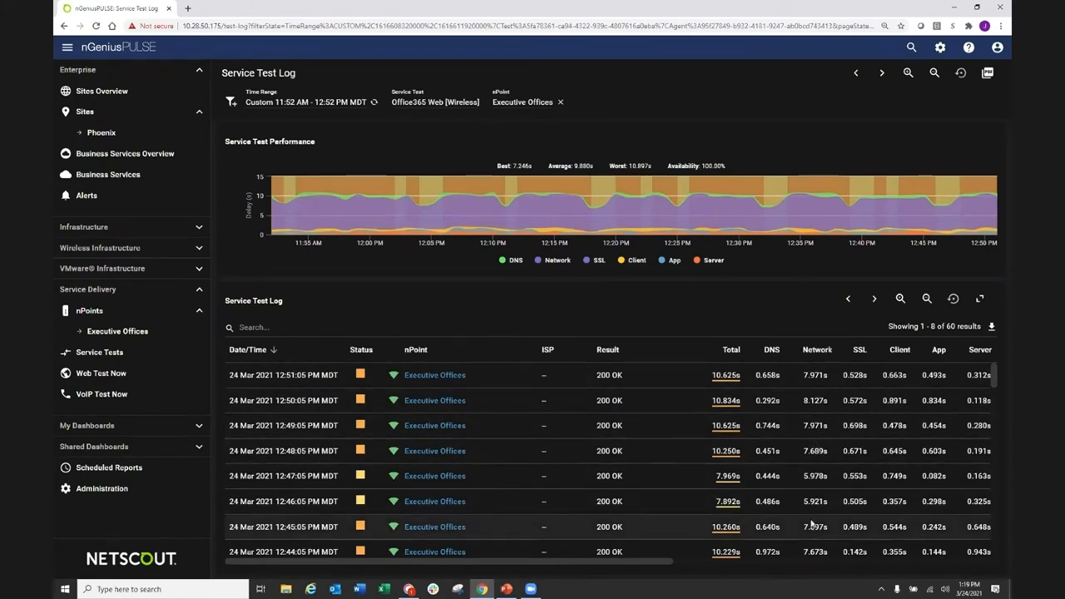
mouse_move(813, 534)
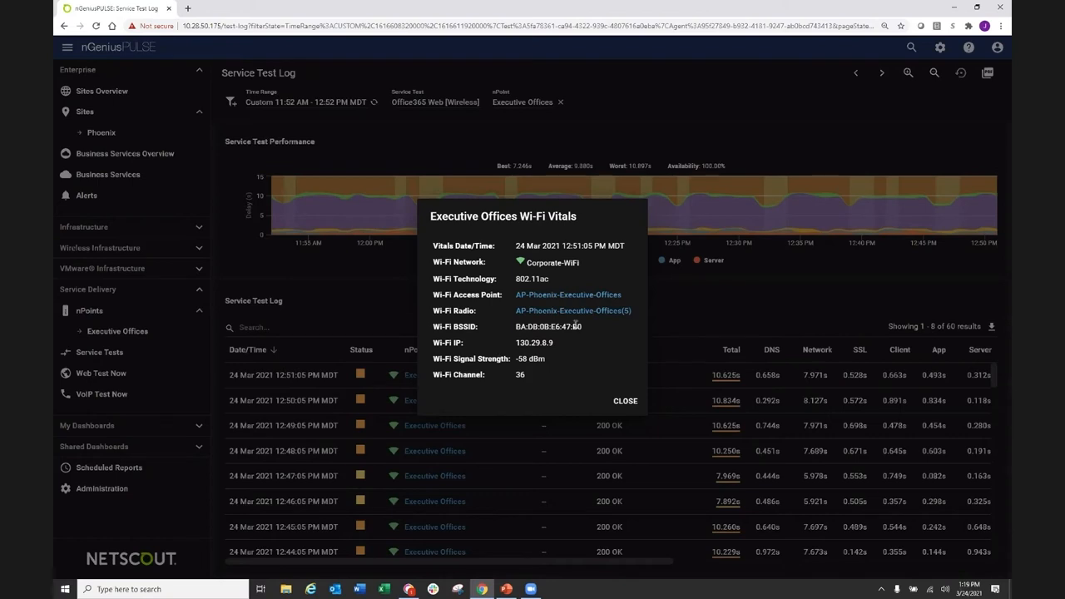
- Open the AP-Phoenix-Executive-Offices(5) radio details from the Wi-Fi Vitals popup
left_click(572, 310)
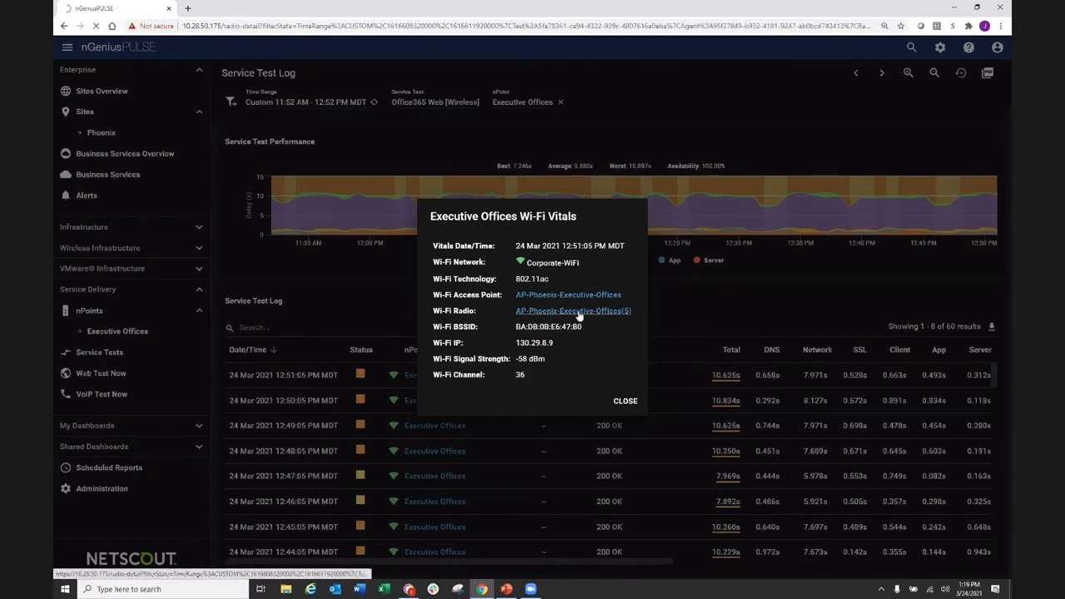
left_click(572, 311)
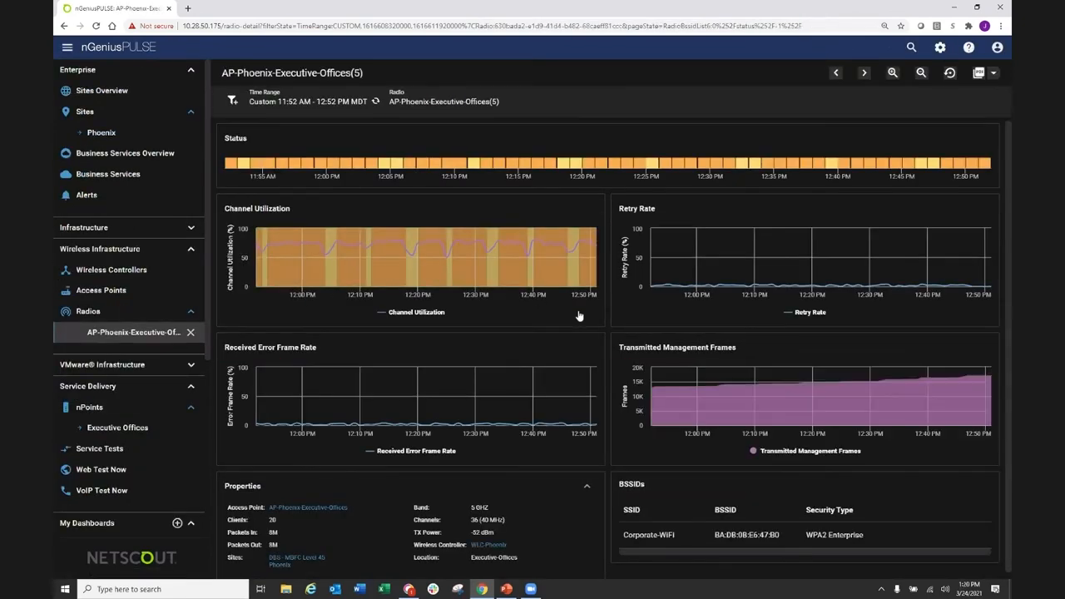
mouse_move(492, 247)
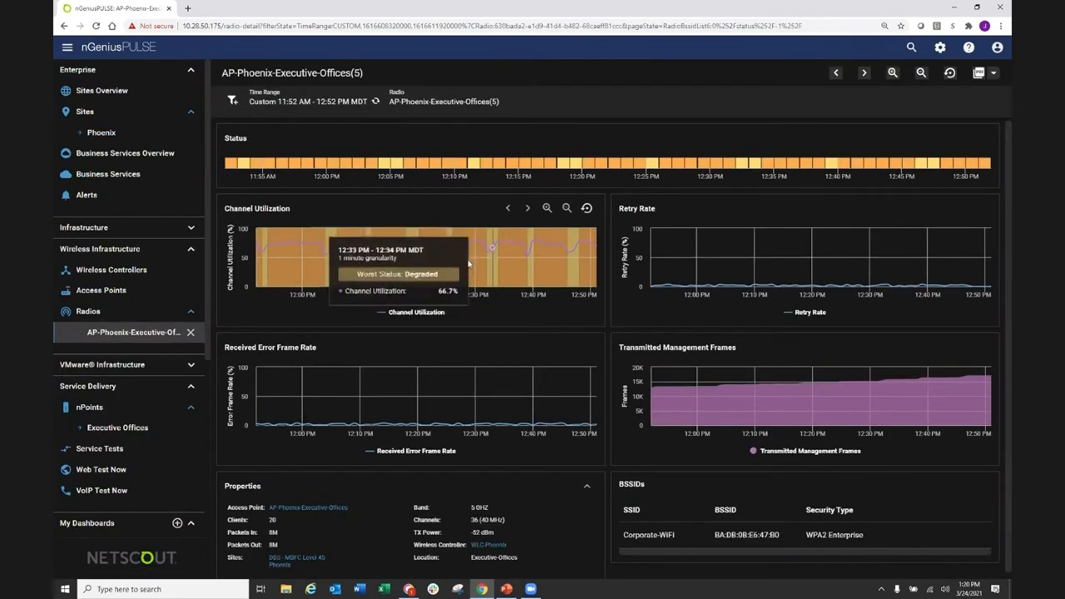
mouse_move(476, 251)
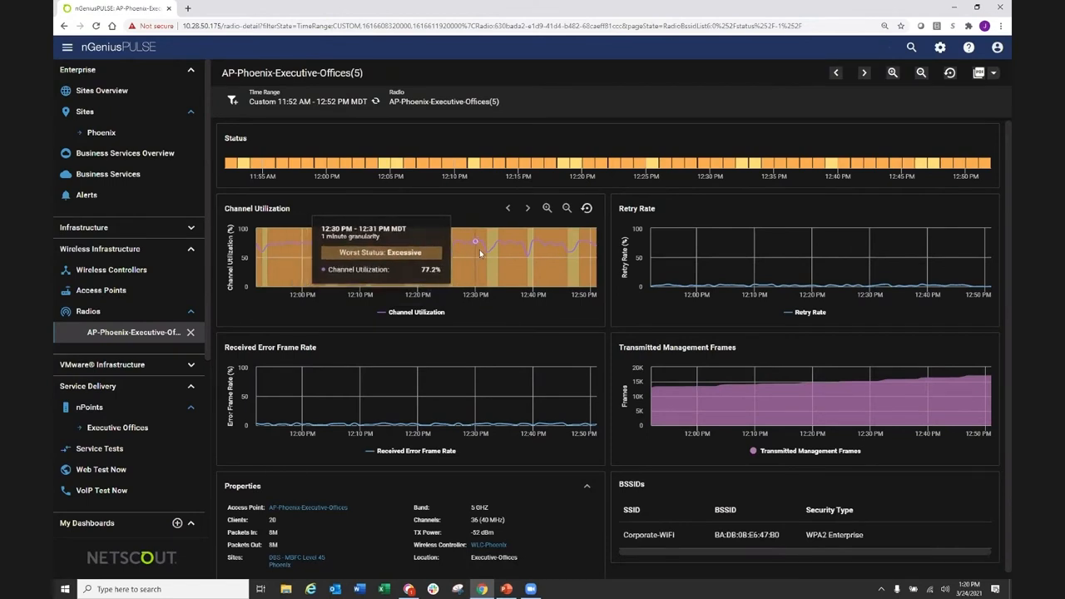
mouse_move(500, 254)
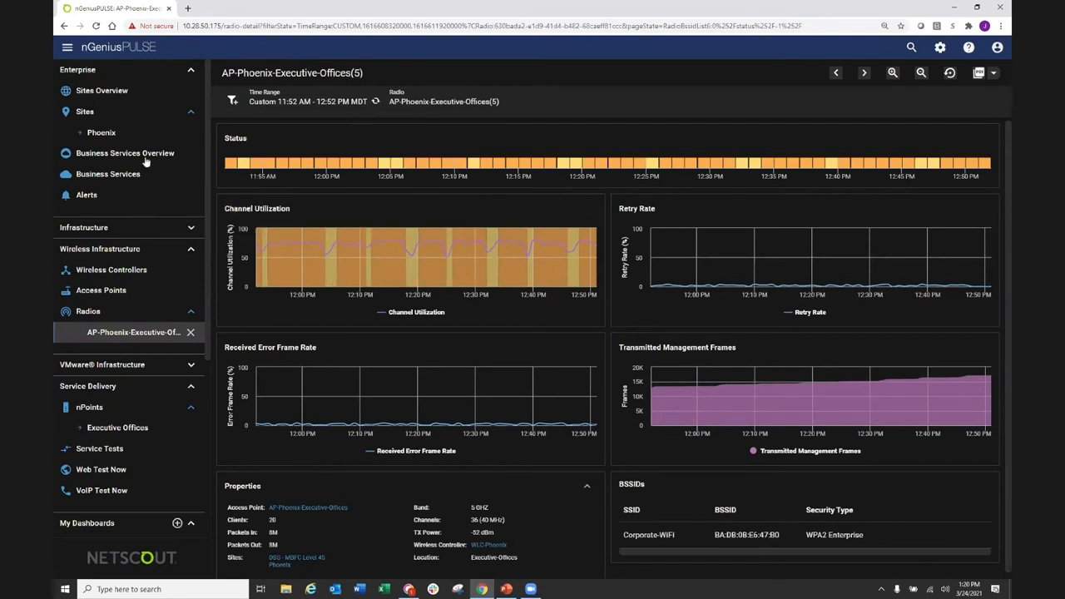
- Go to Business Services Overview showing 23 business services across sites
left_click(125, 153)
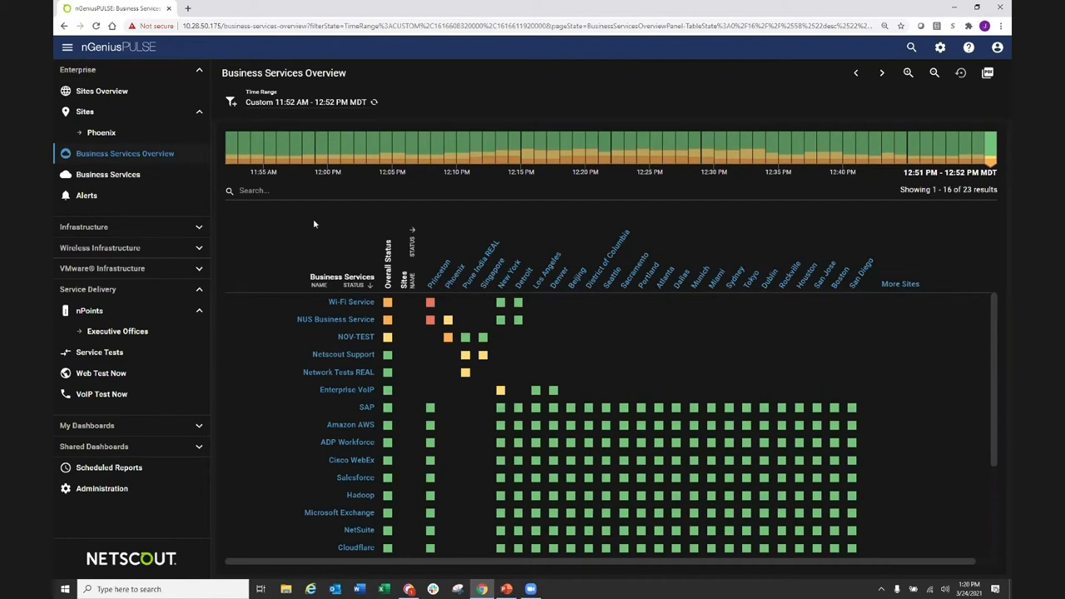
mouse_move(713, 164)
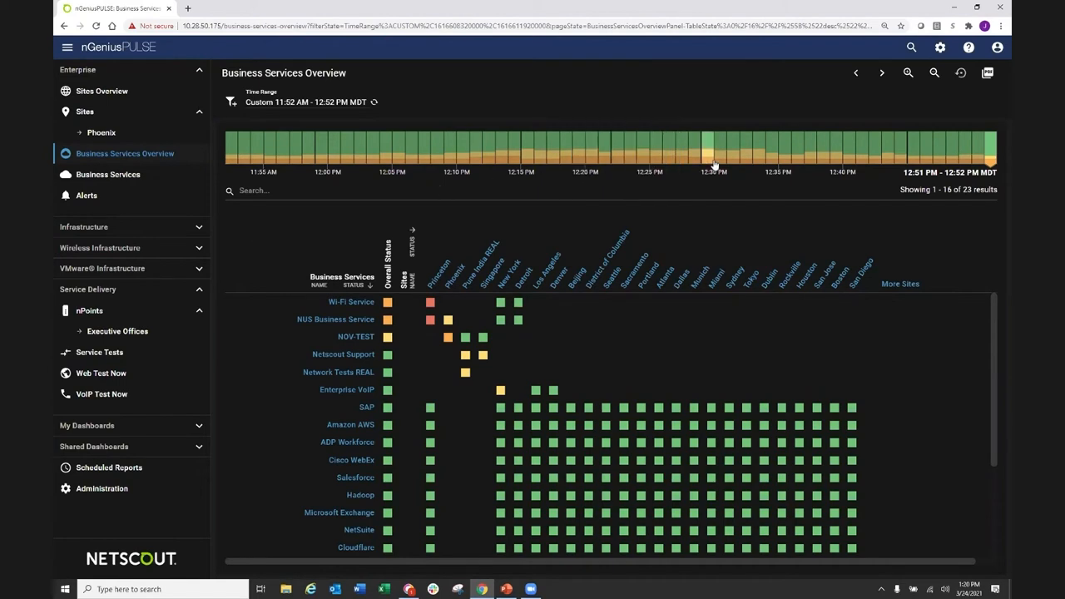
mouse_move(714, 149)
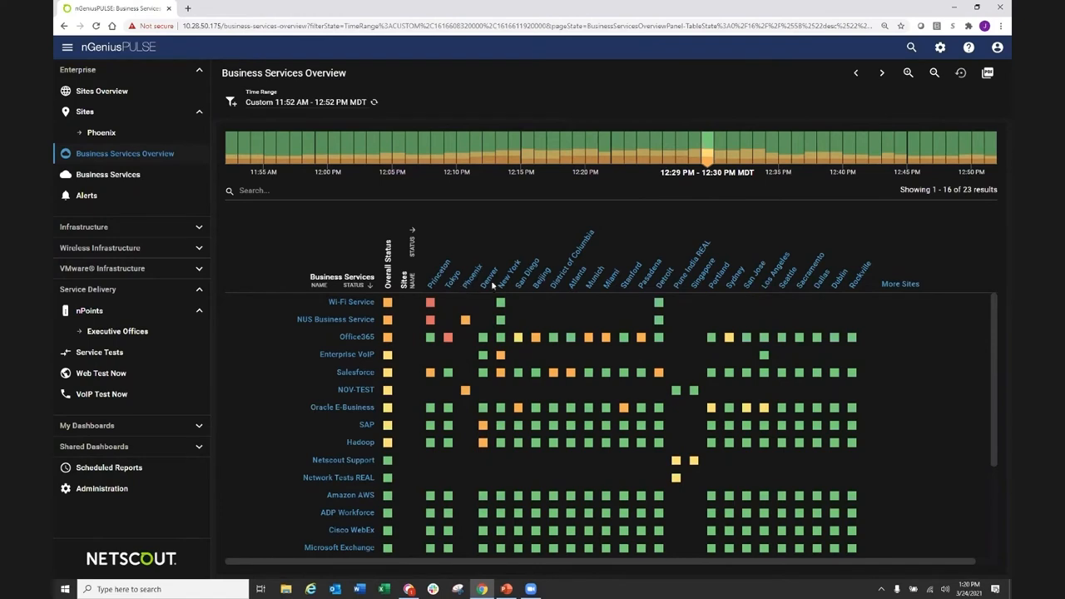
mouse_move(653, 285)
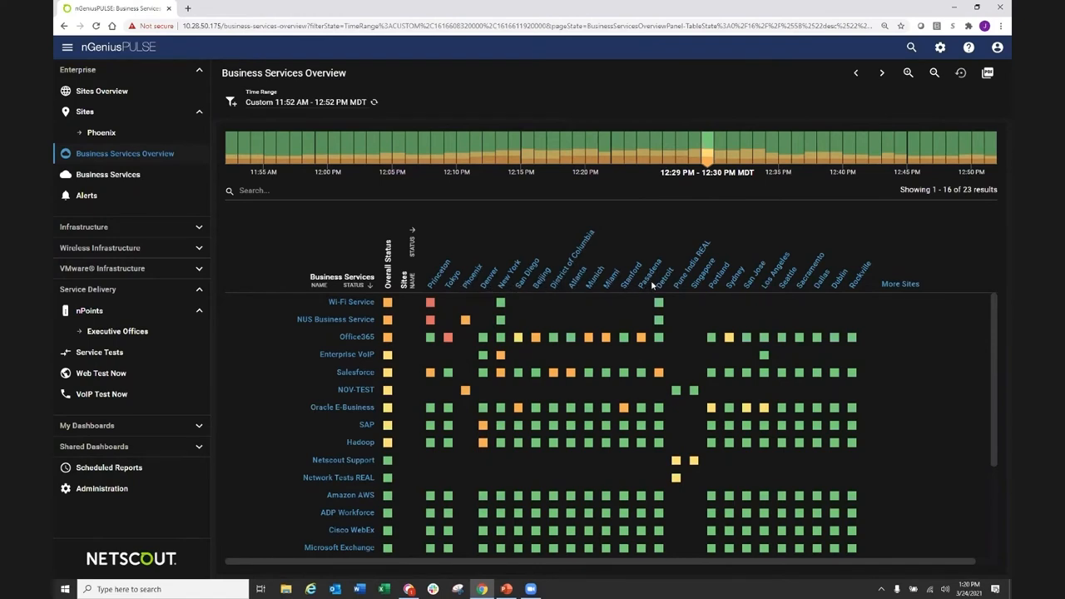
mouse_move(462, 292)
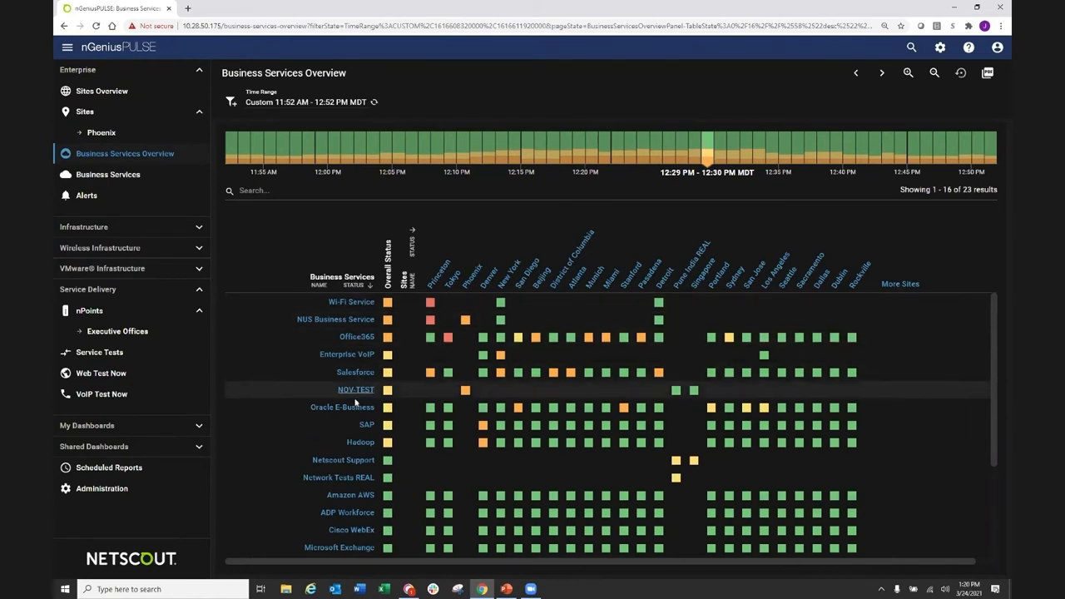
mouse_move(287, 385)
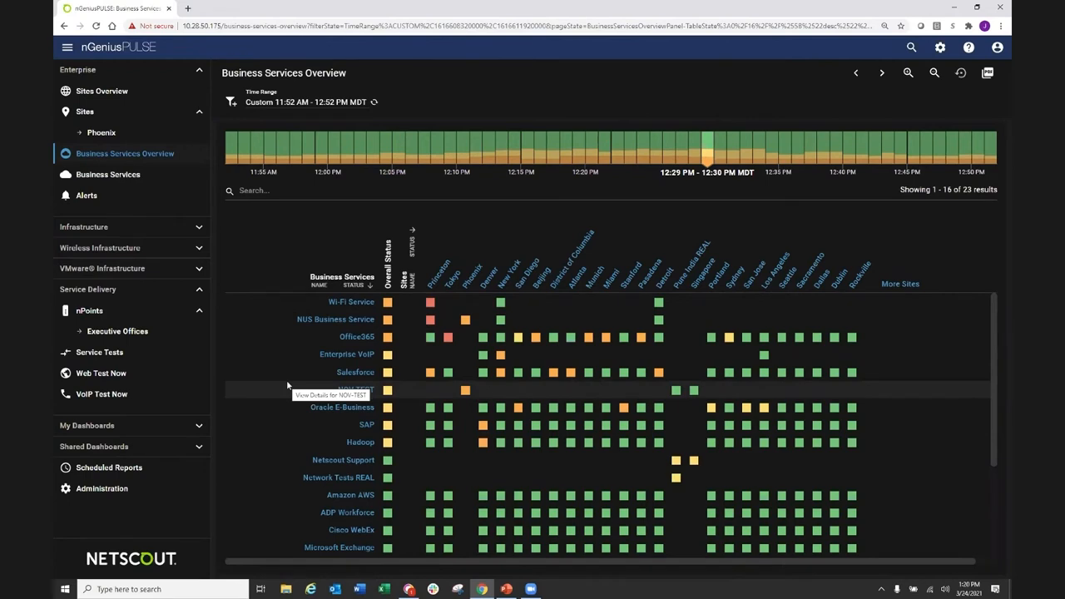
mouse_move(288, 379)
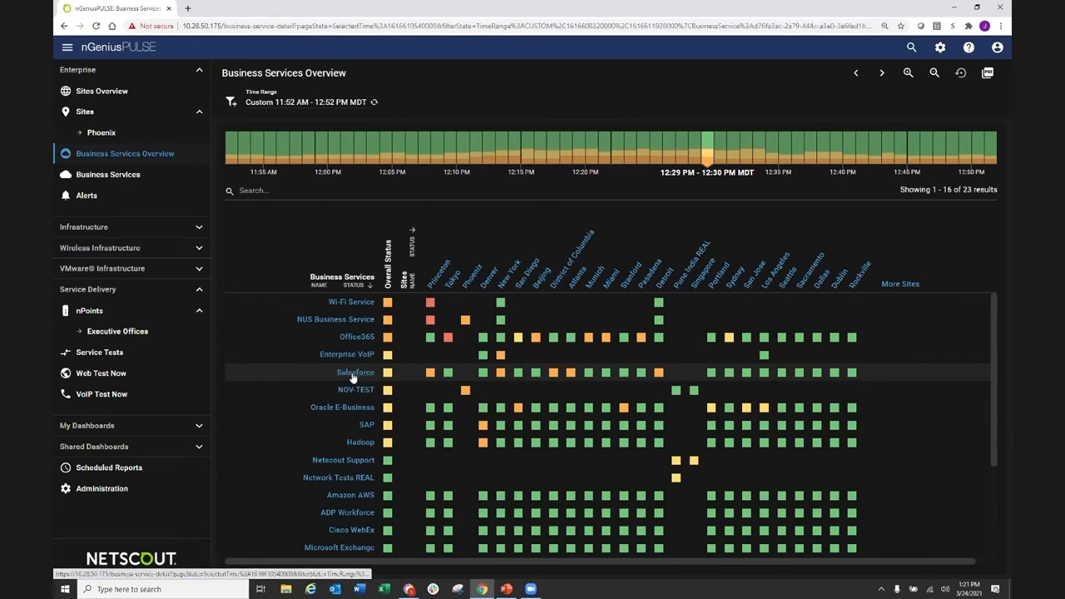
- Open the Salesforce business service from the overview grid
left_click(355, 372)
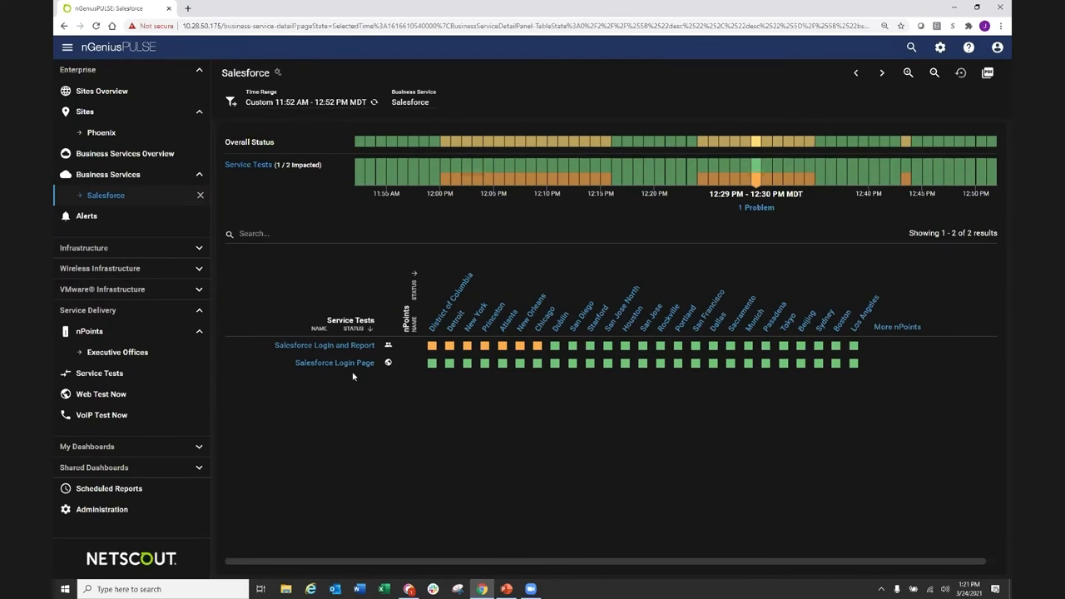
mouse_move(351, 372)
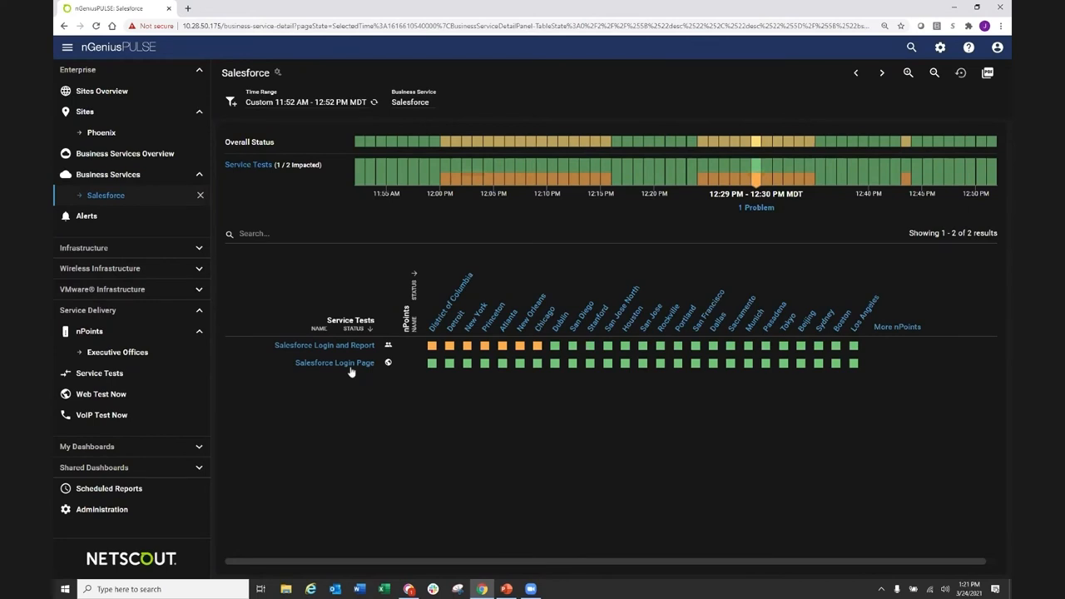
- Open the Salesforce Login Page test to review nPoint availability and worst times
left_click(334, 363)
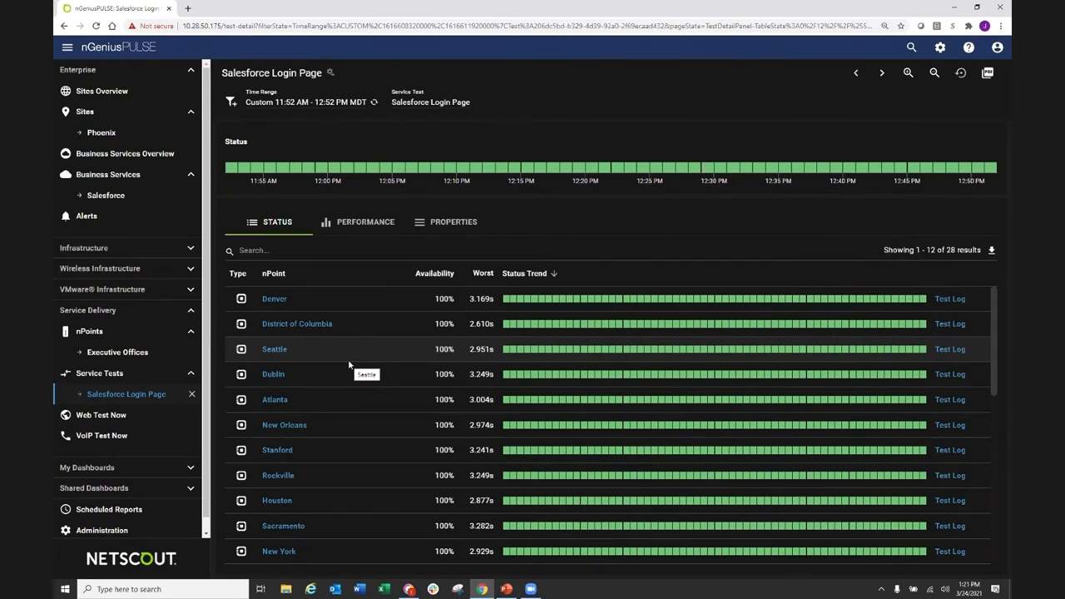
mouse_move(429, 359)
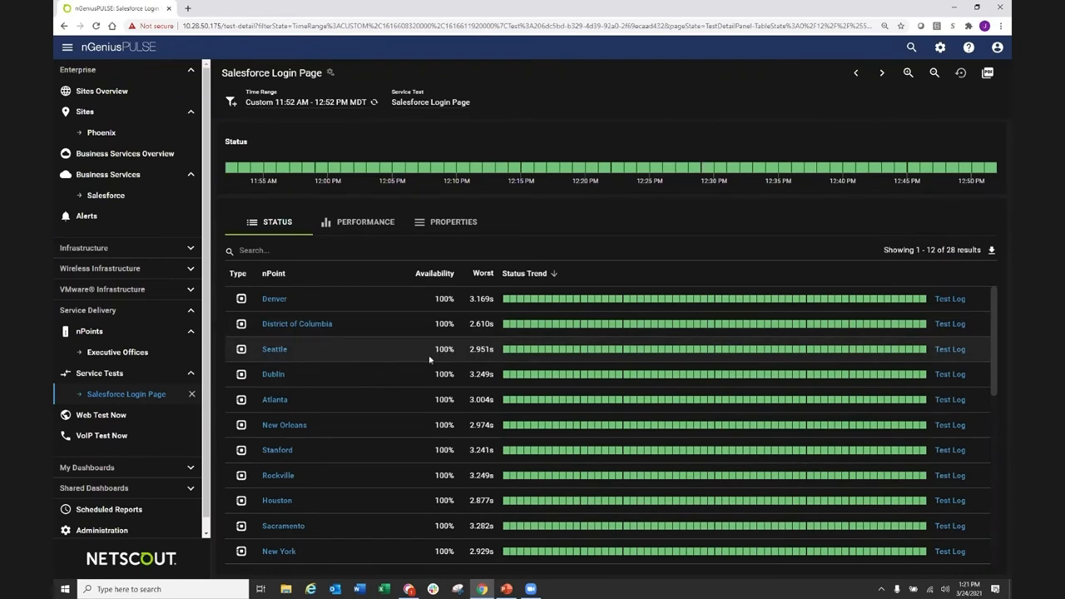
mouse_move(476, 367)
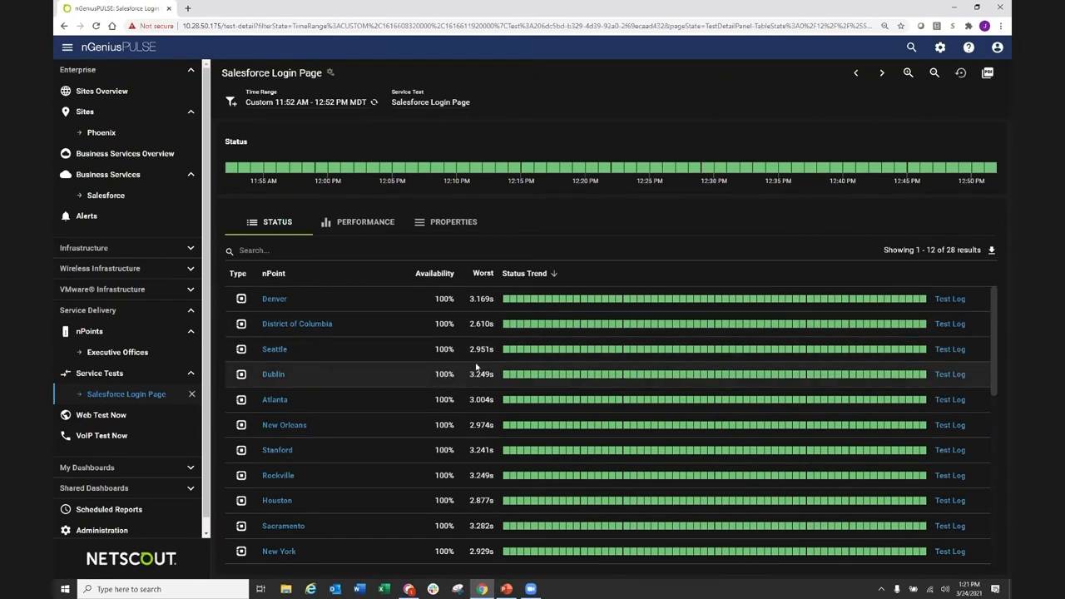
mouse_move(481, 373)
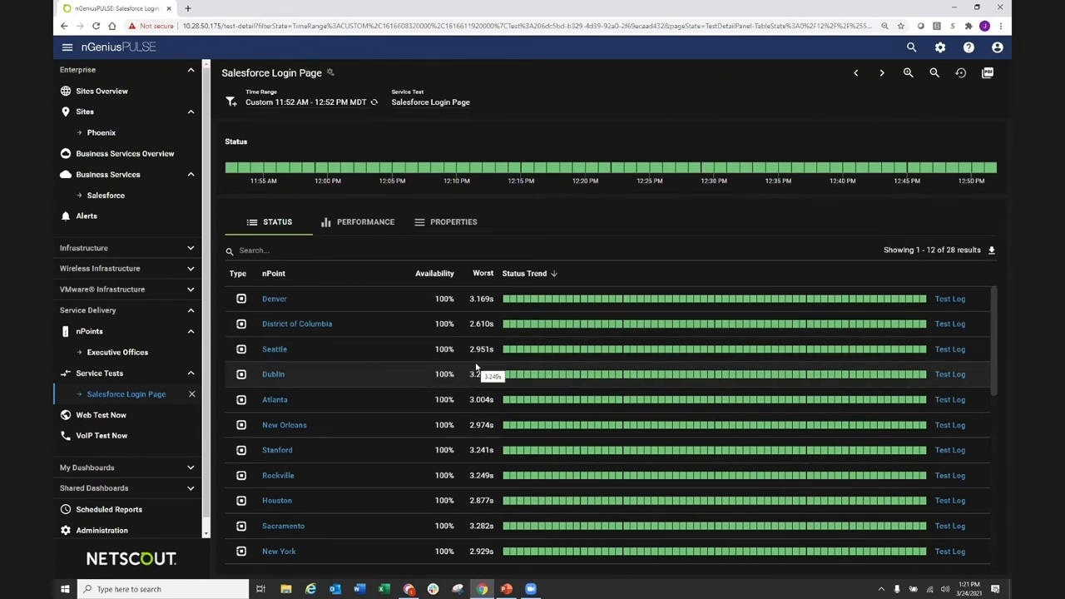
- Show Salesforce Login Page per-nPoint performance charts and scroll through them
left_click(364, 223)
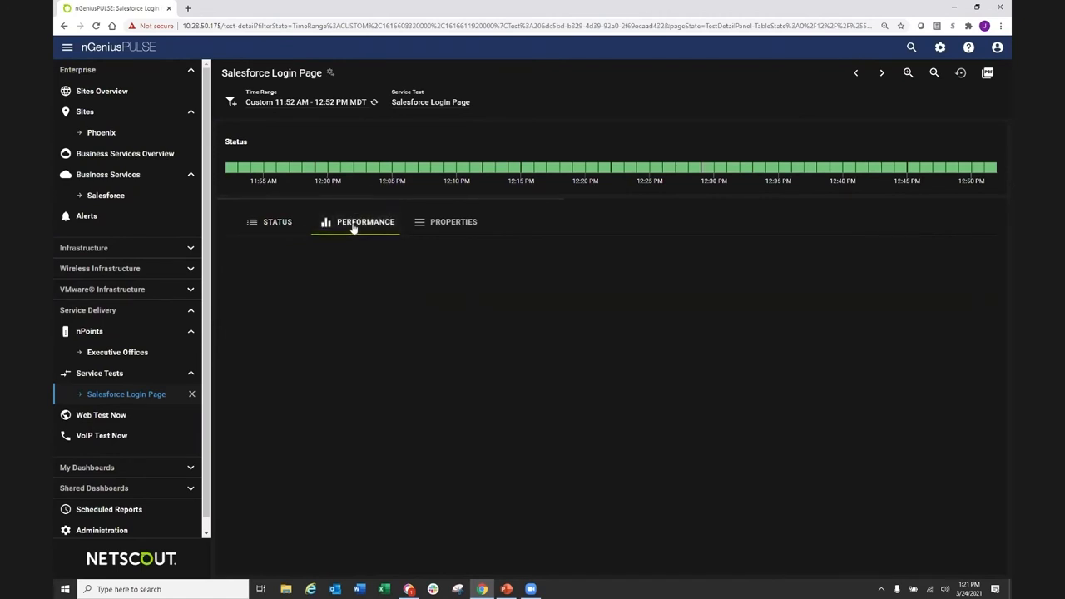
left_click(364, 221)
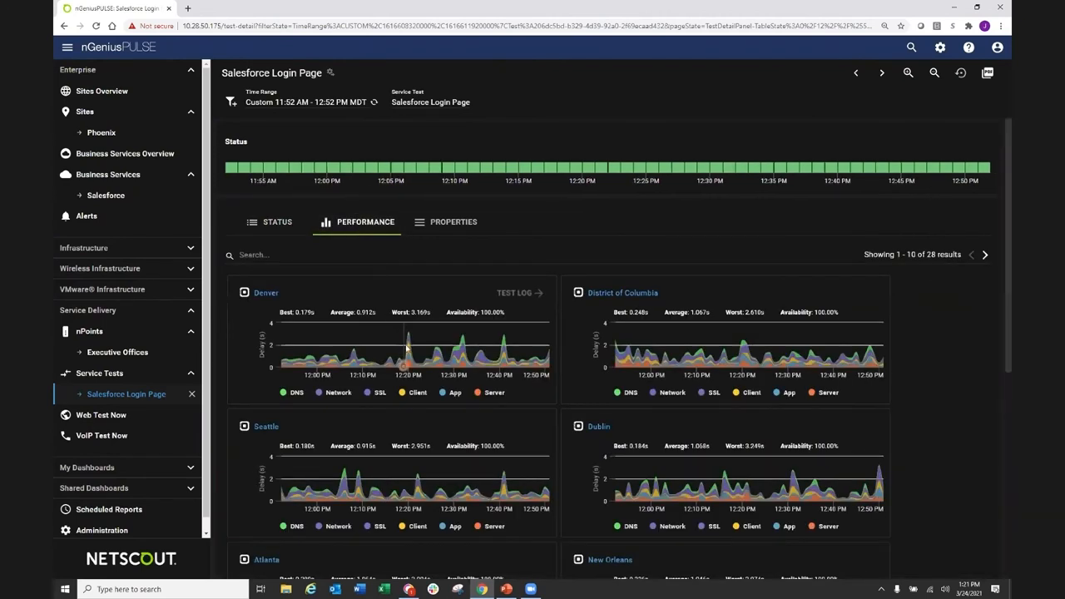
mouse_move(405, 343)
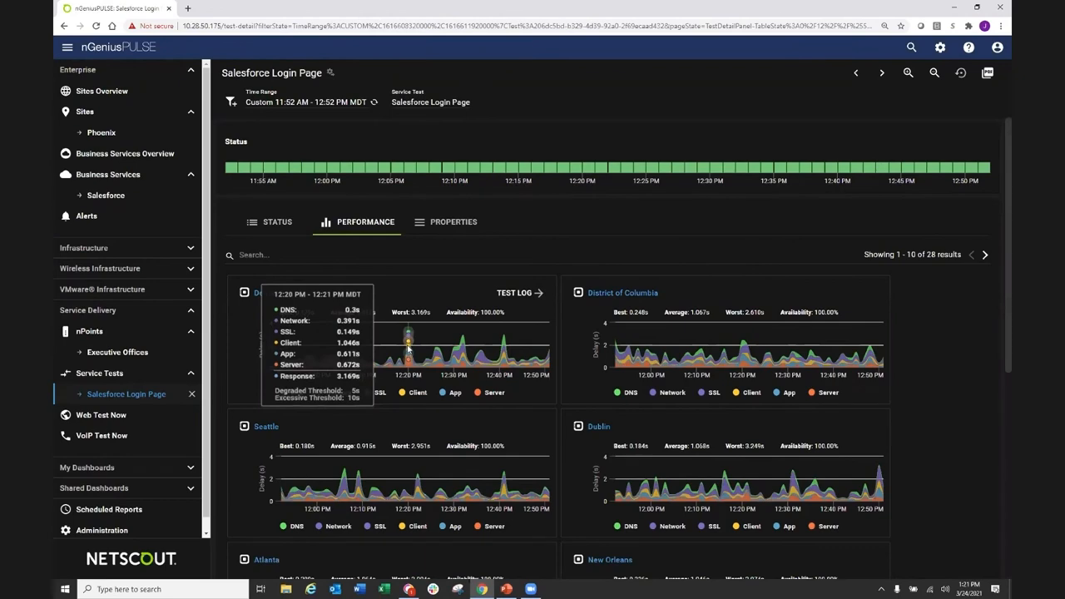
mouse_move(955, 374)
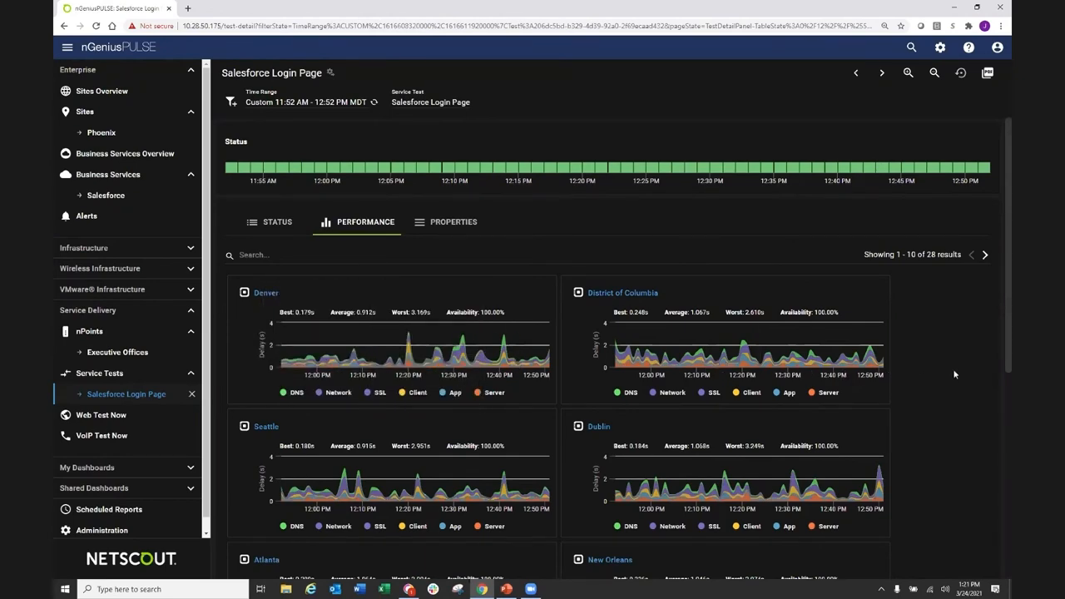
scroll("down", 3)
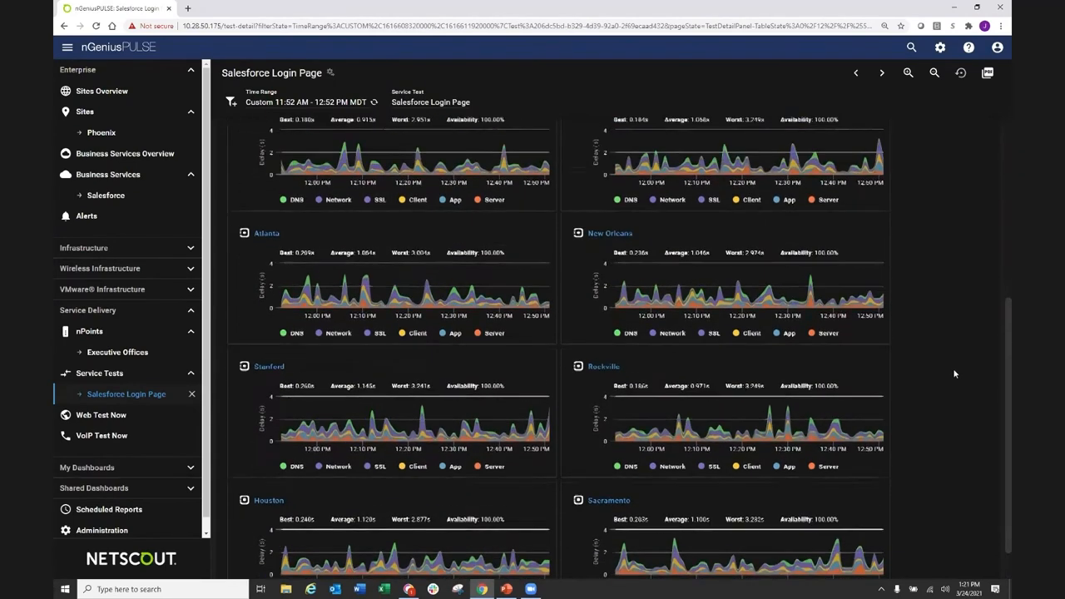
scroll("up", 3)
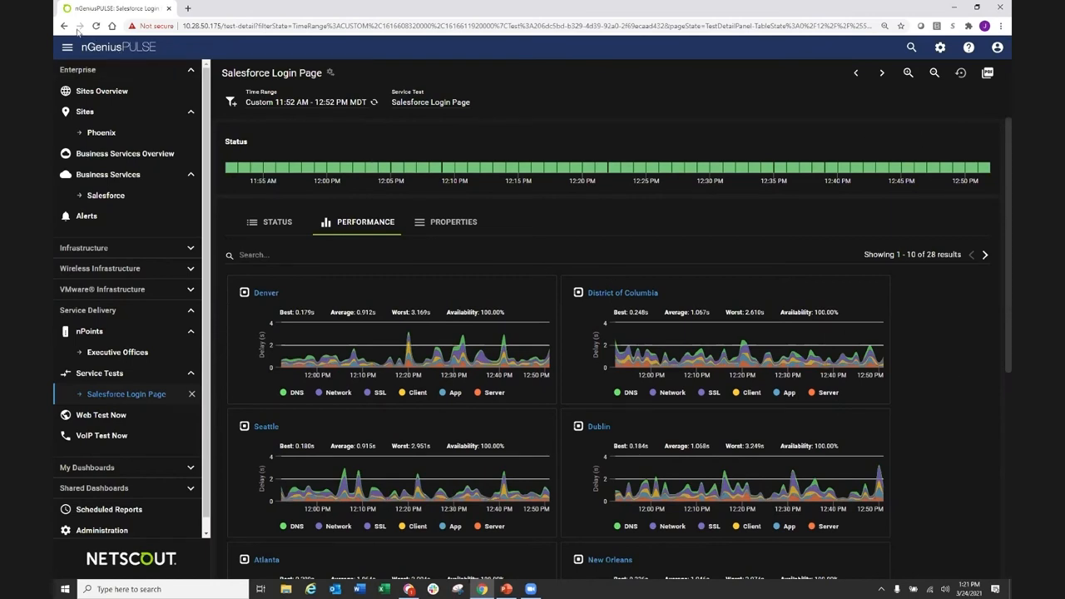
- Return to the Salesforce service and open the Salesforce Login and Report test
left_click(106, 194)
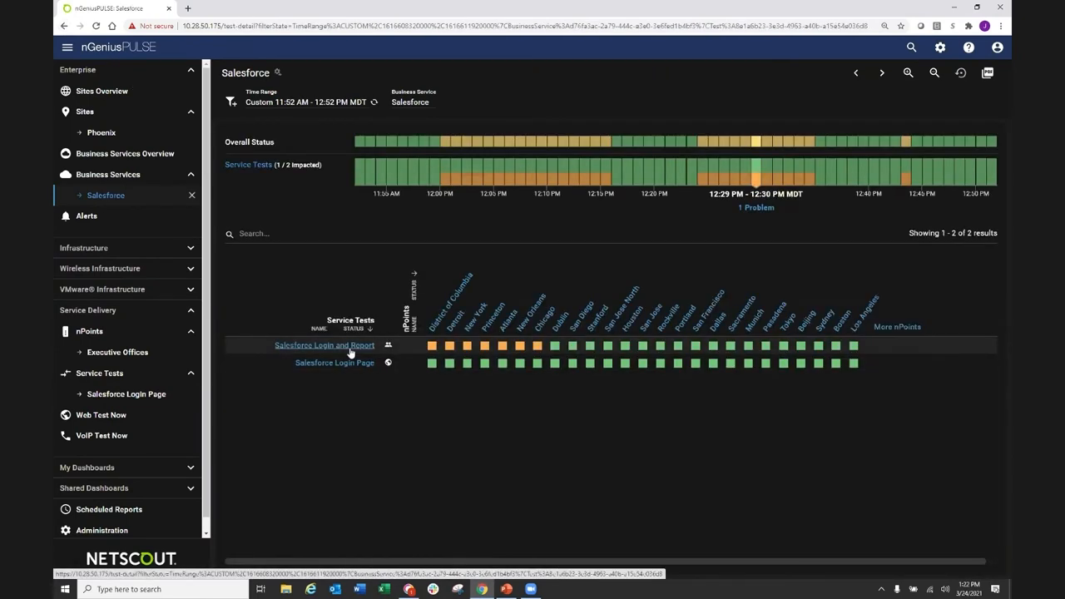
left_click(324, 345)
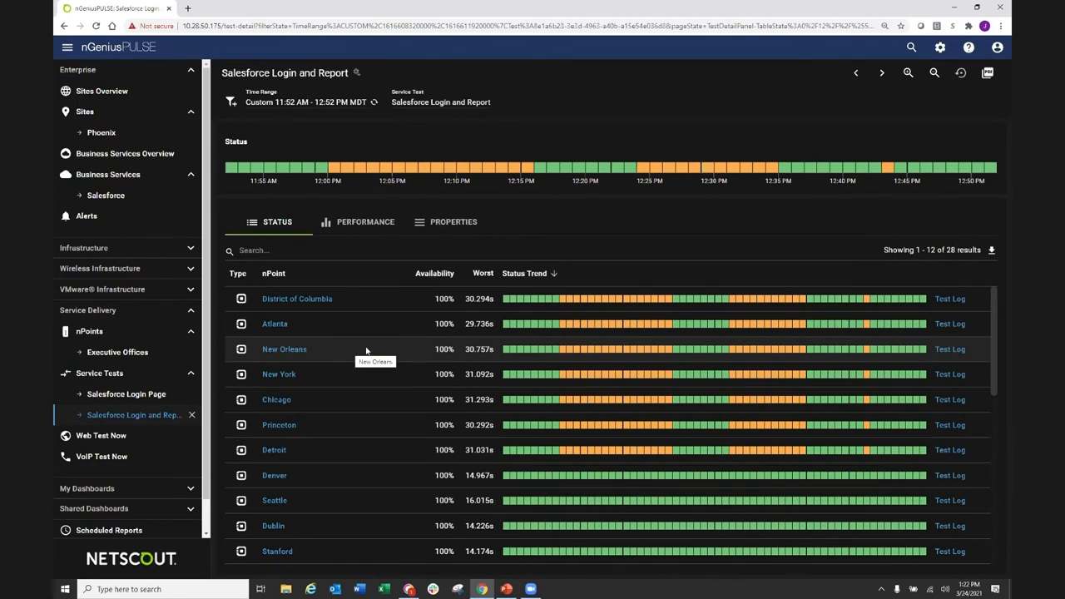
mouse_move(485, 309)
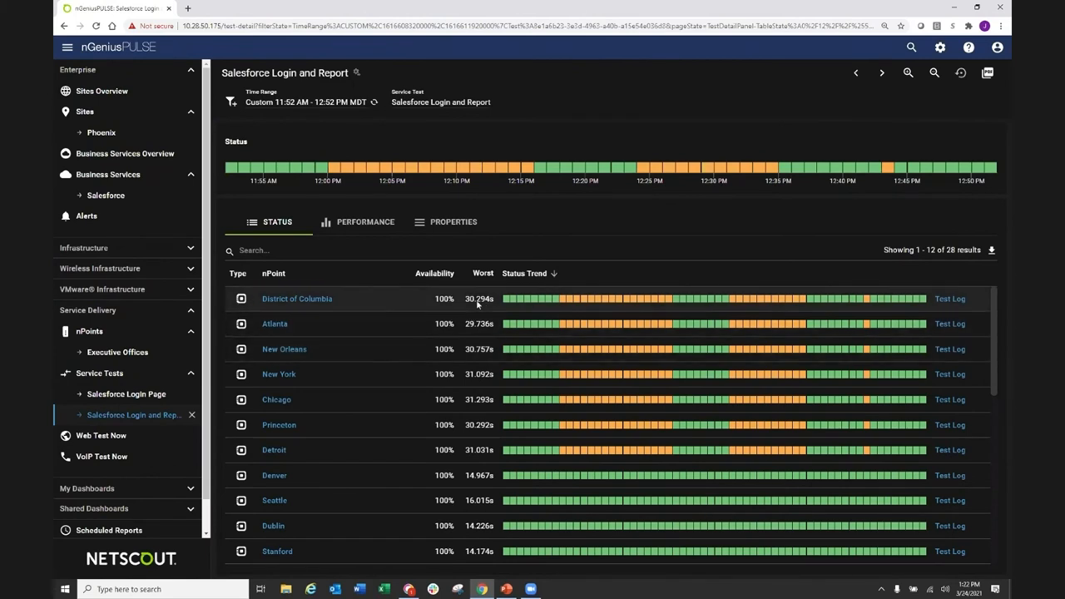
mouse_move(477, 320)
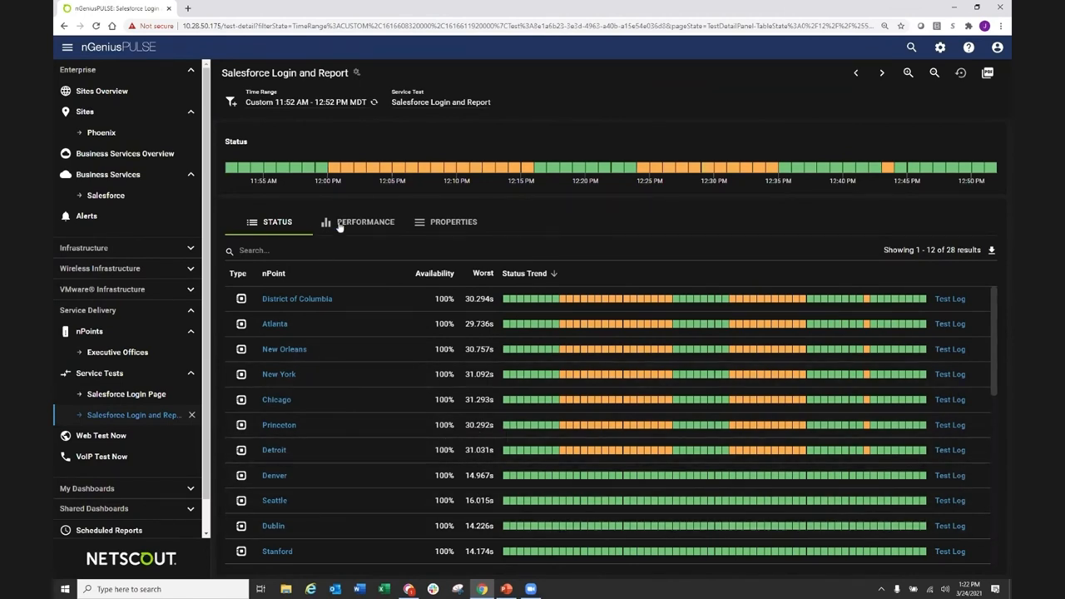
- Show per-nPoint Performance charts for Salesforce Login and Report and scroll through the step breakdowns
left_click(364, 222)
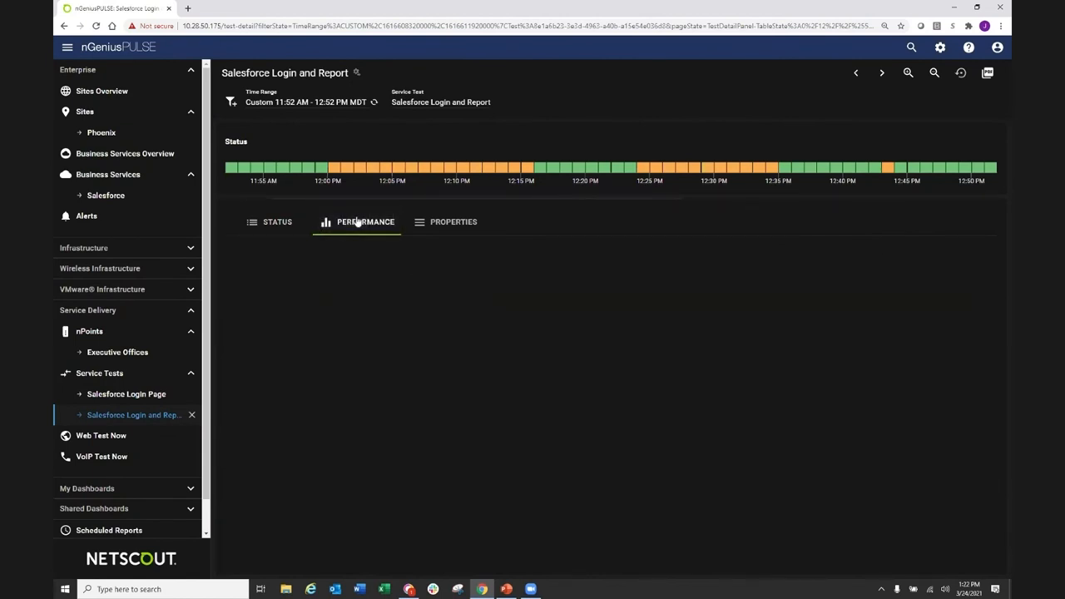
left_click(364, 222)
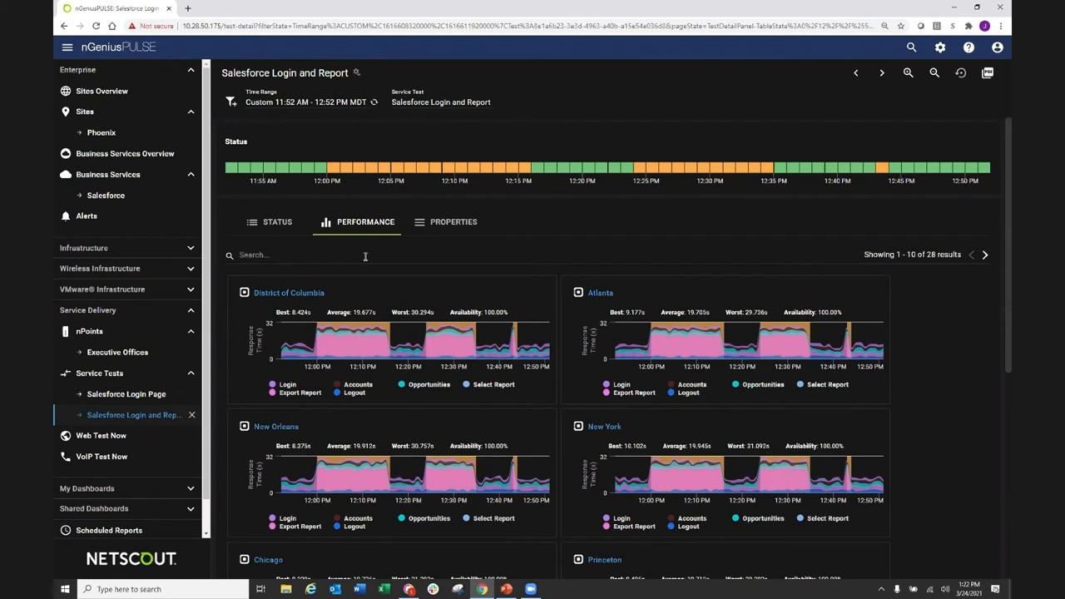
mouse_move(369, 404)
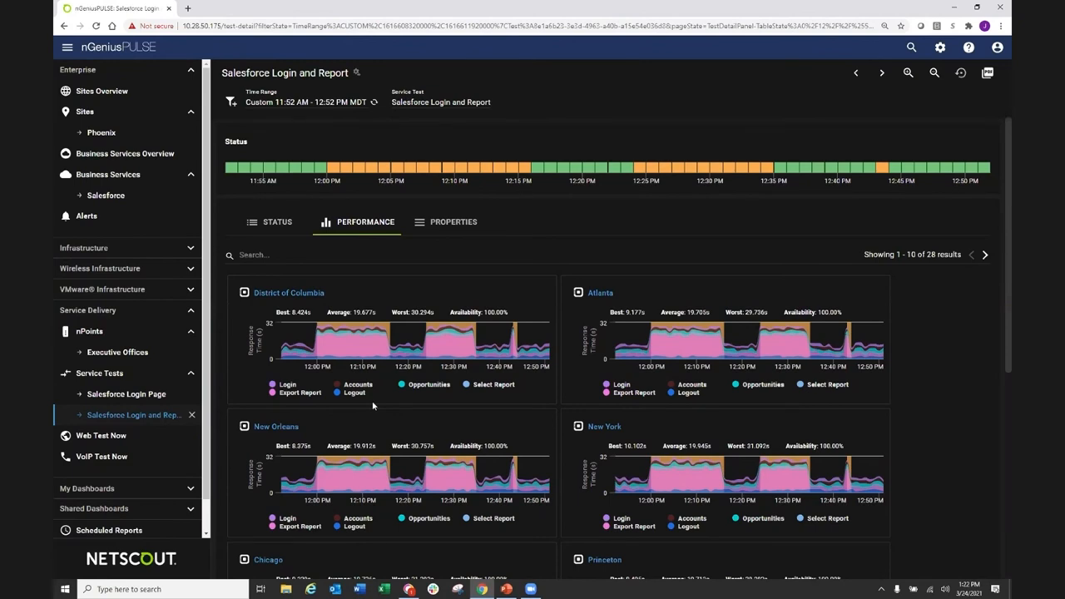
mouse_move(354, 407)
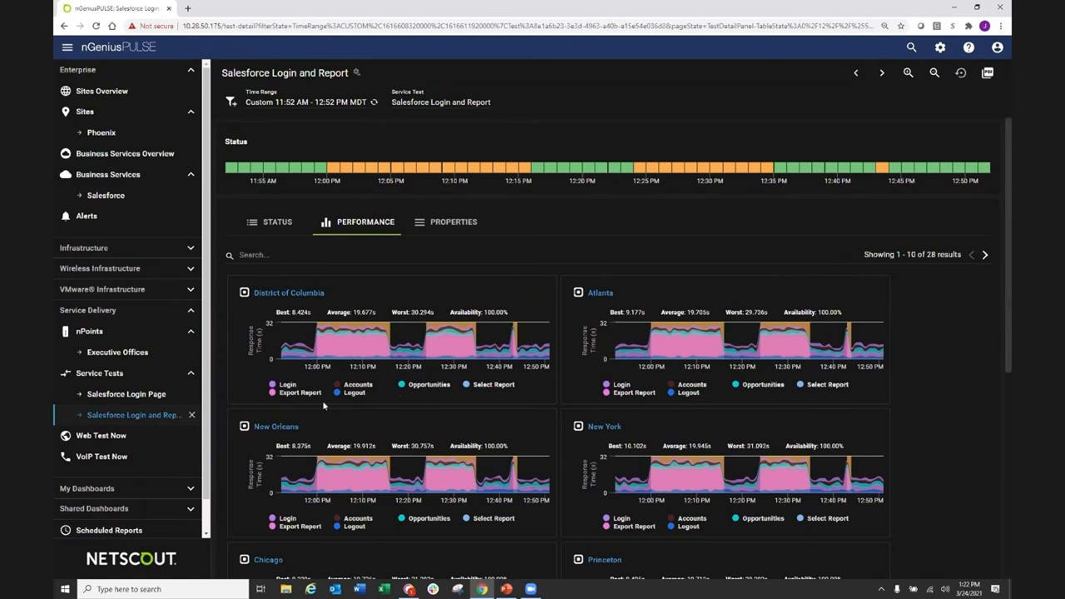
mouse_move(370, 354)
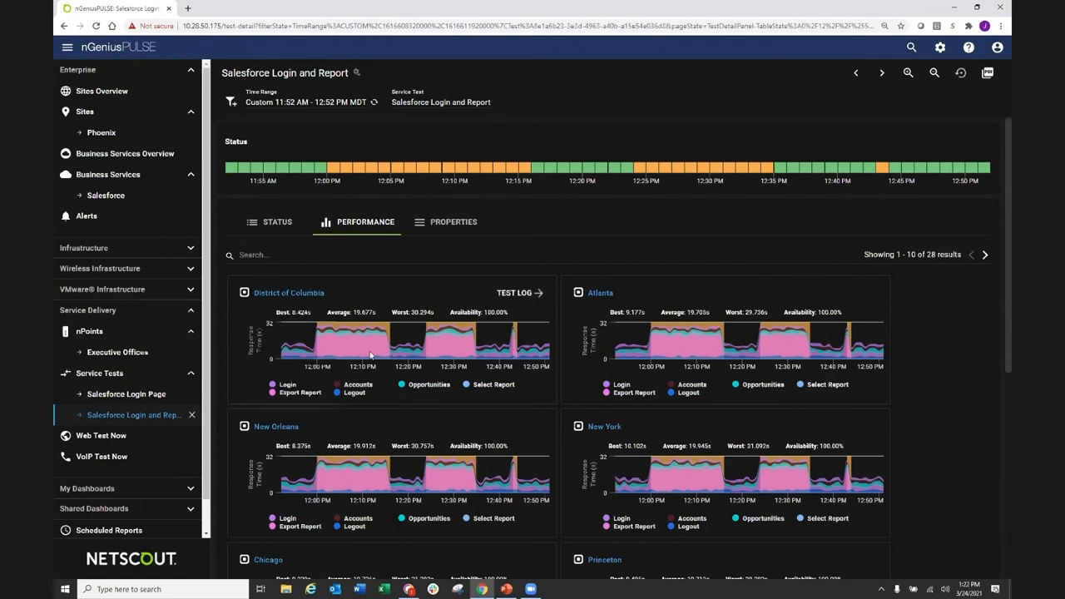
mouse_move(443, 348)
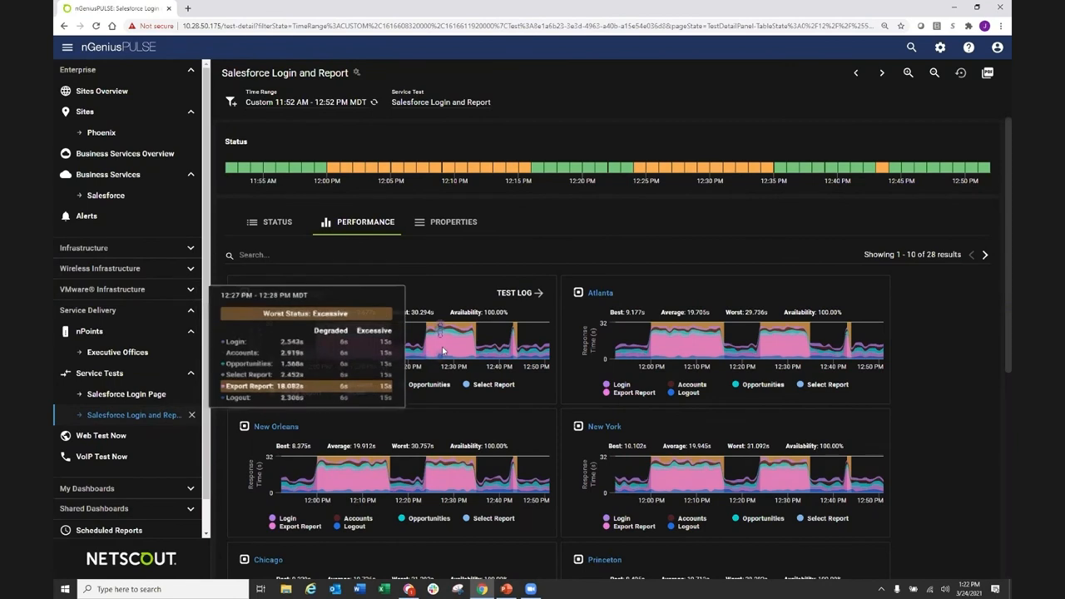
mouse_move(453, 350)
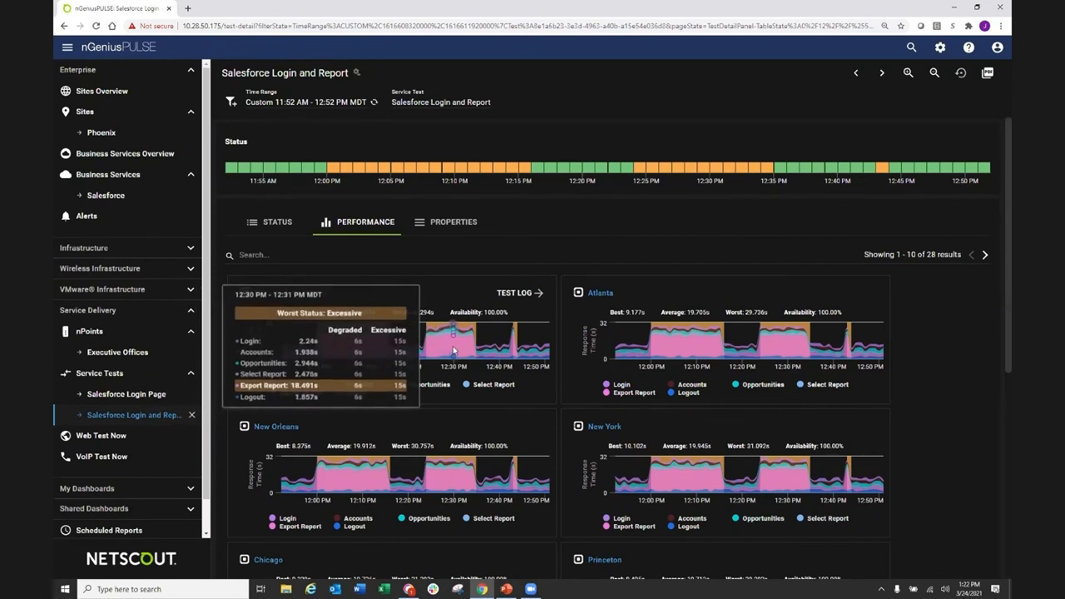
mouse_move(498, 326)
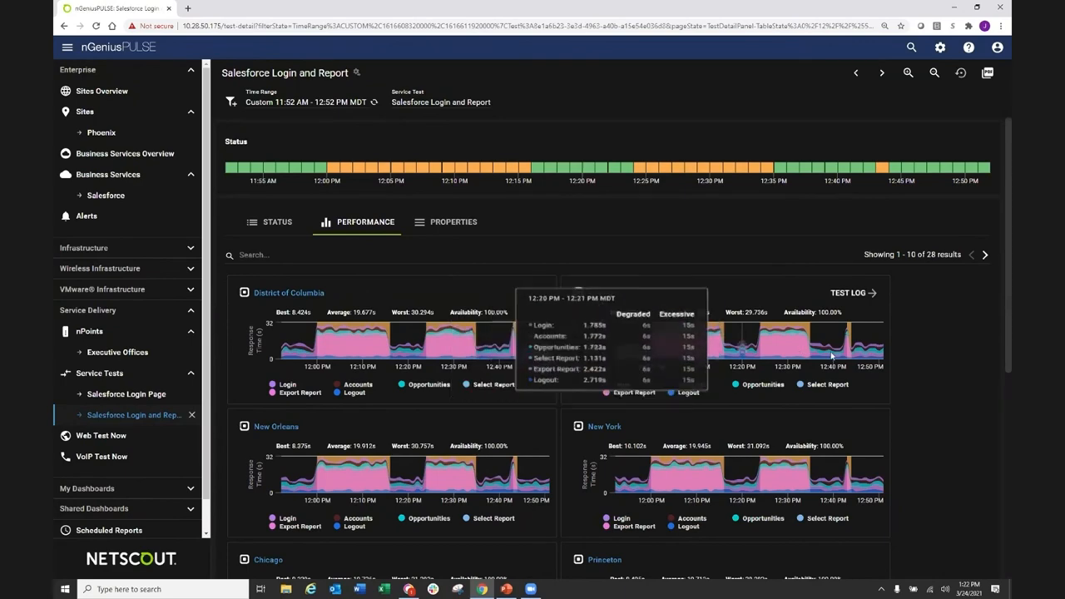
scroll("down", 3)
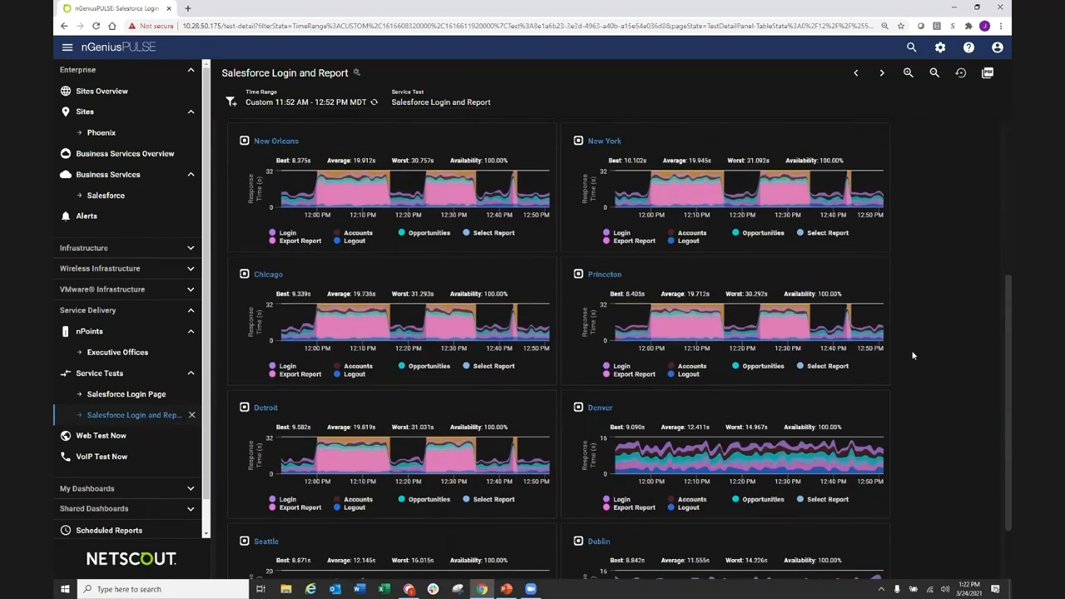
scroll("down", 3)
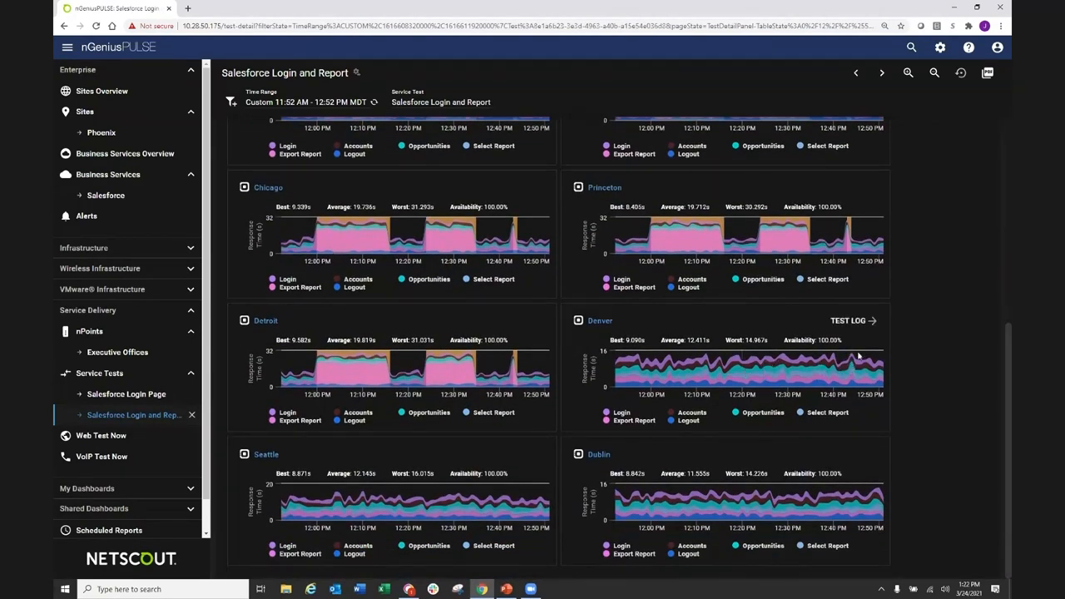
scroll("up", 3)
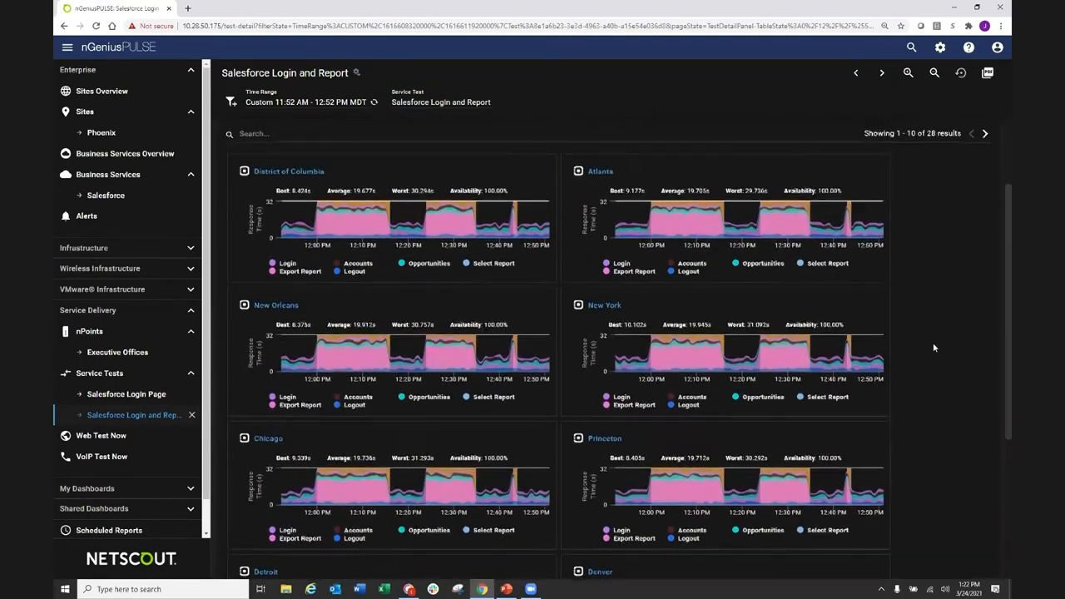